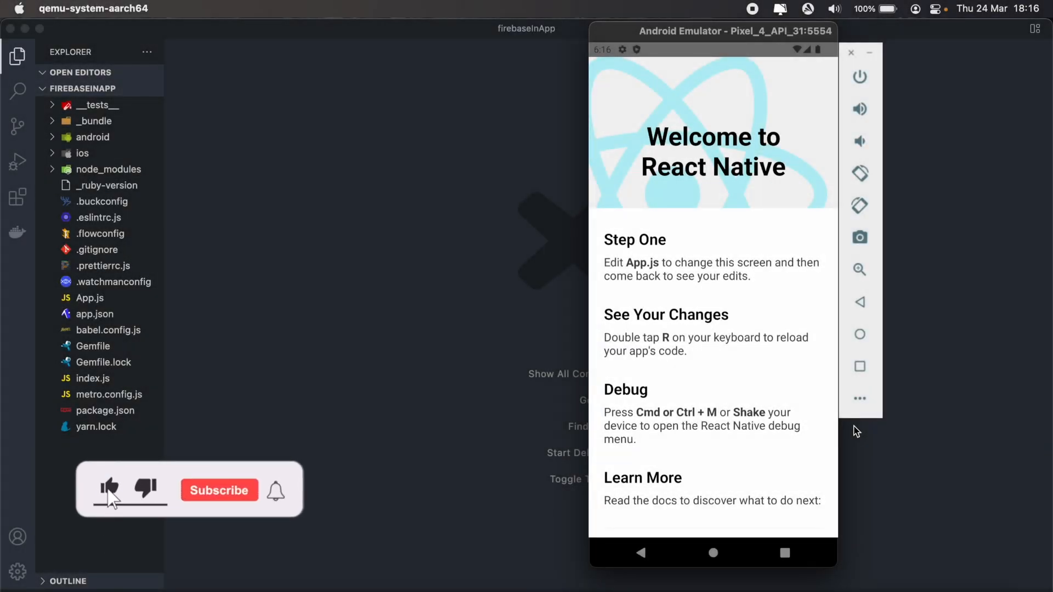
- Switch from the running React Native project to Chrome to begin creating a Firebase project
{"action": "left_click", "coordinate": [110, 489]}
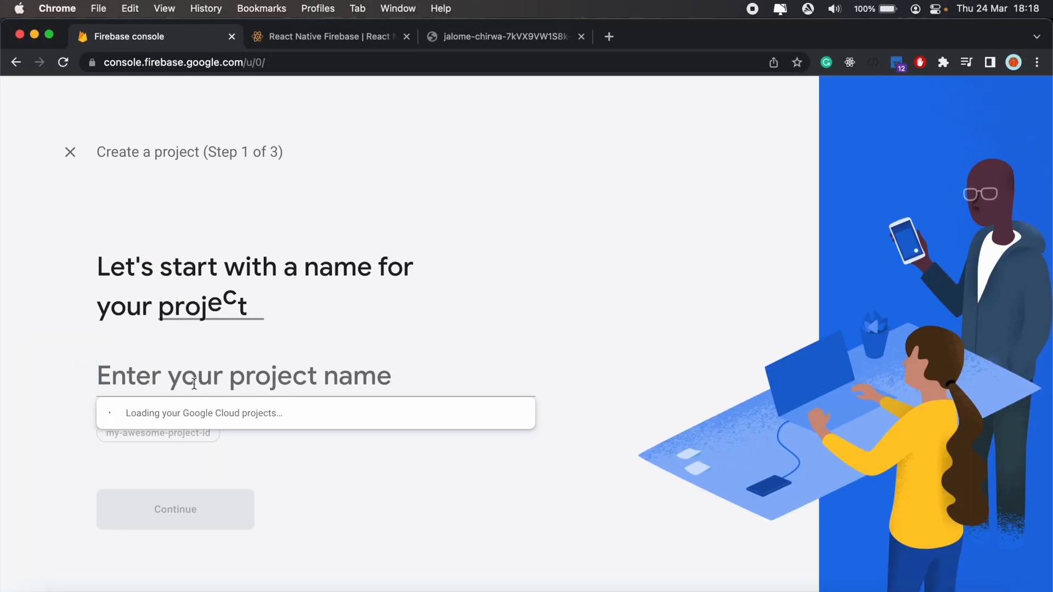
- Name the project in-app-messaging and continue with Google Analytics enabled
{"action": "type", "text": "in-app-messaging"}
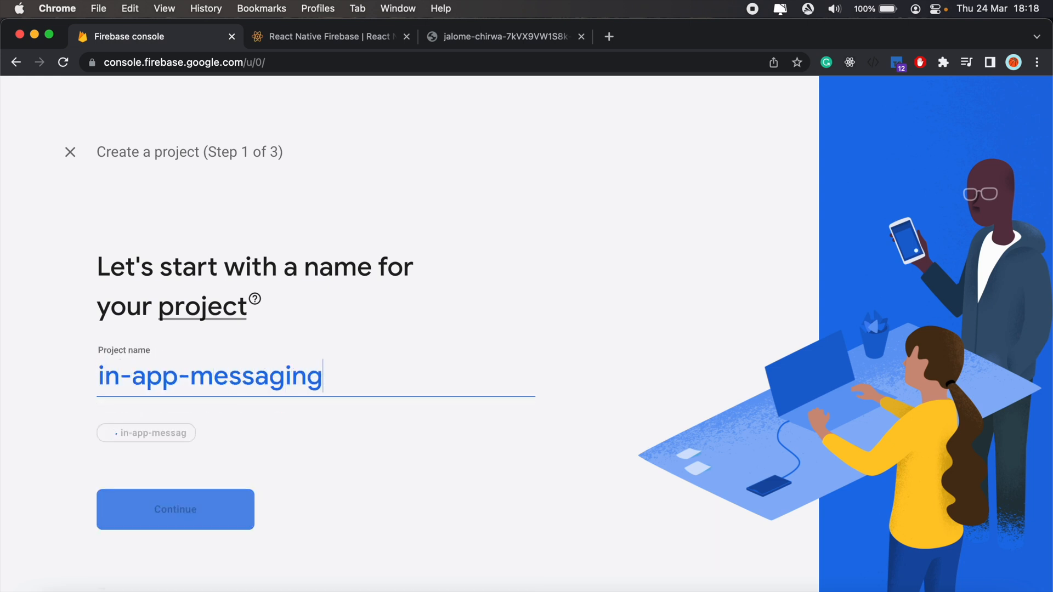
{"action": "left_click", "coordinate": [174, 509]}
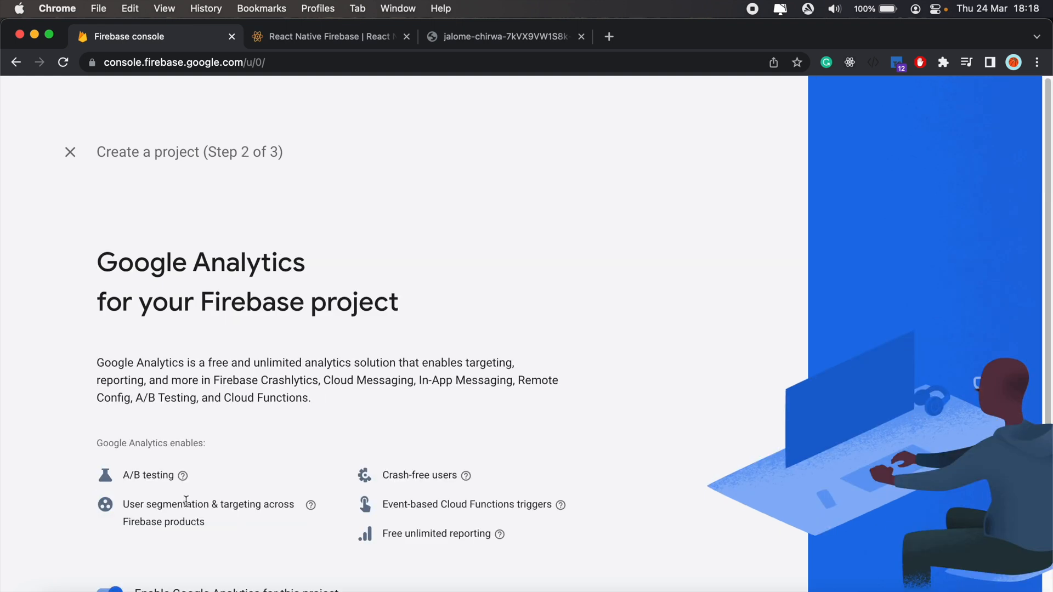
{"action": "scroll", "scroll_direction": "down", "scroll_amount": 3}
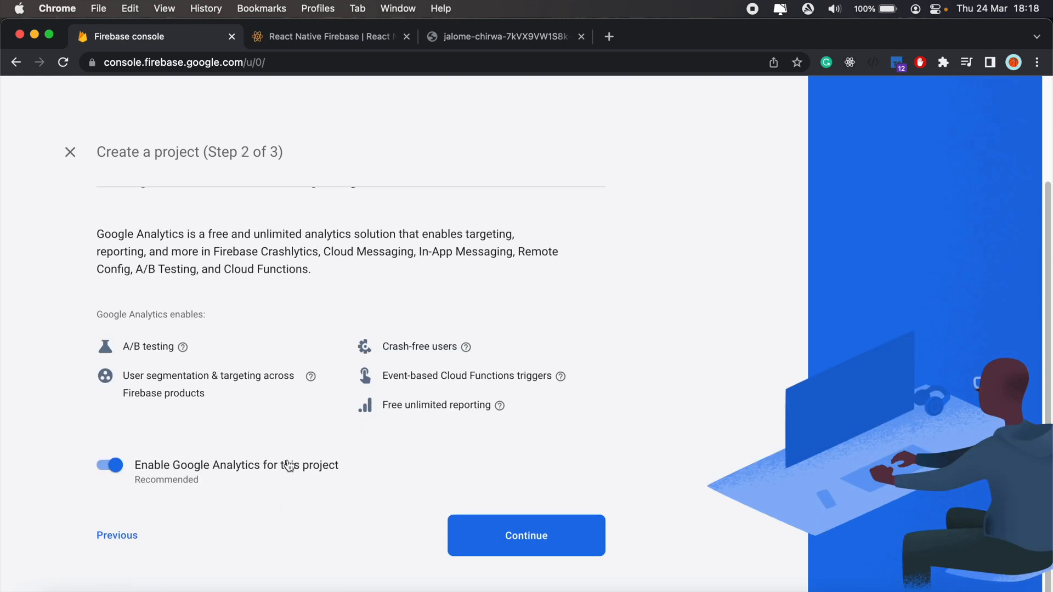
{"action": "left_click", "coordinate": [525, 535]}
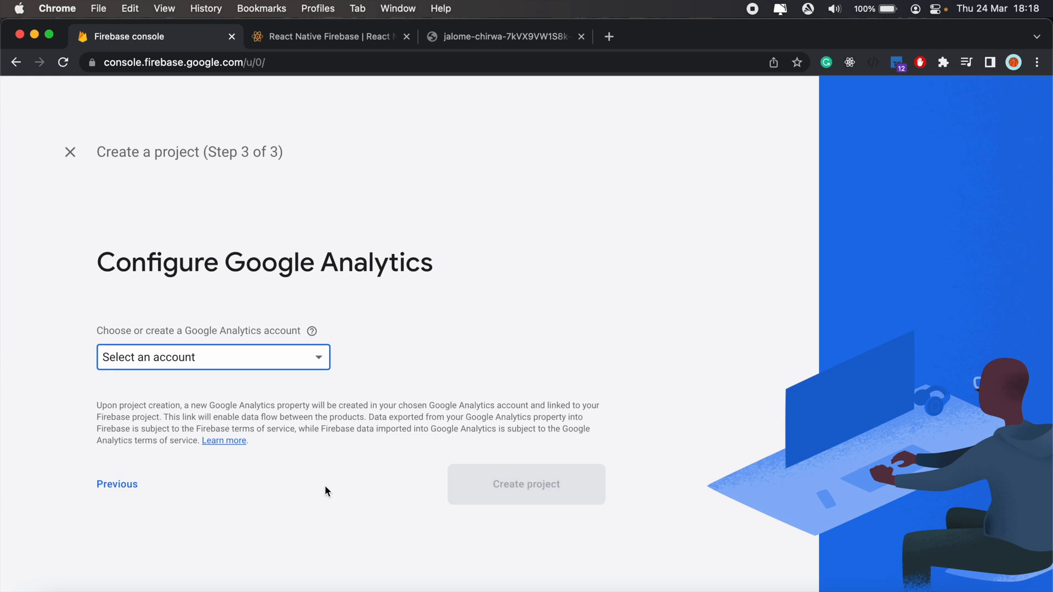
- Link an existing Analytics account and start creating the Firebase project
{"action": "left_click", "coordinate": [211, 357]}
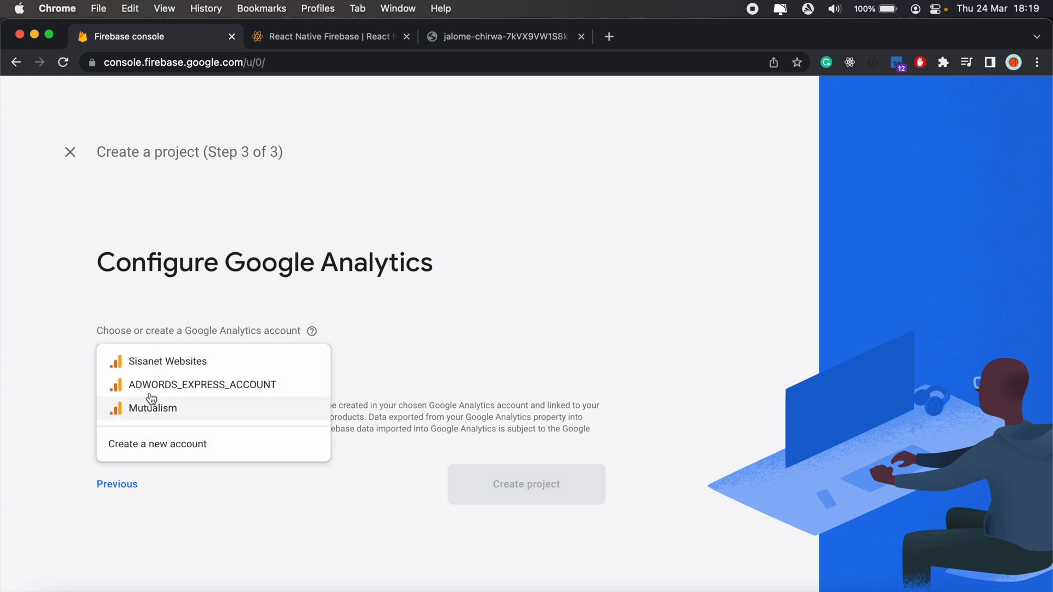
{"action": "left_click", "coordinate": [202, 385]}
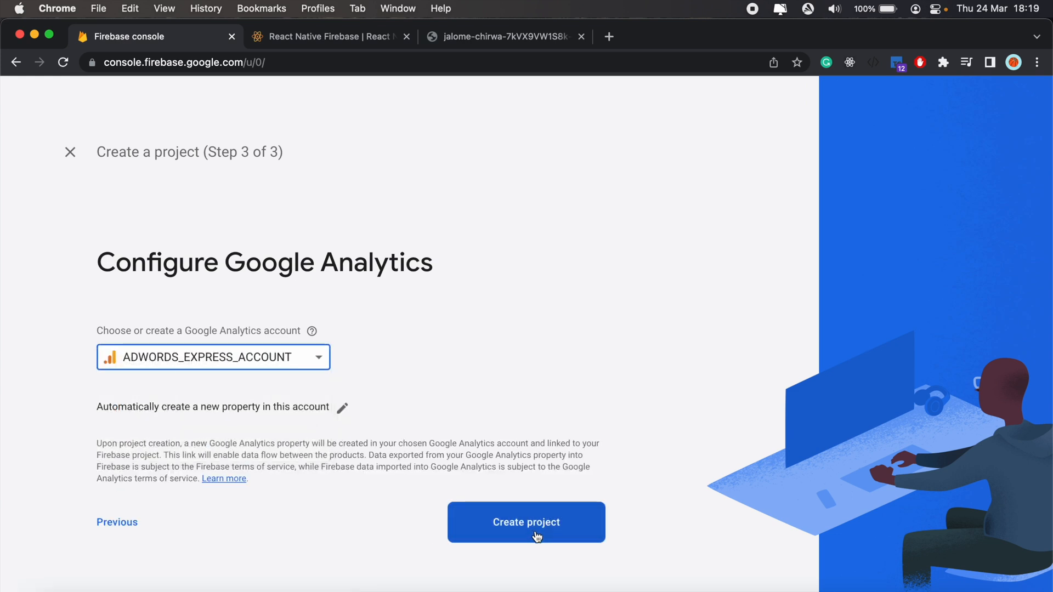
{"action": "left_click", "coordinate": [525, 522]}
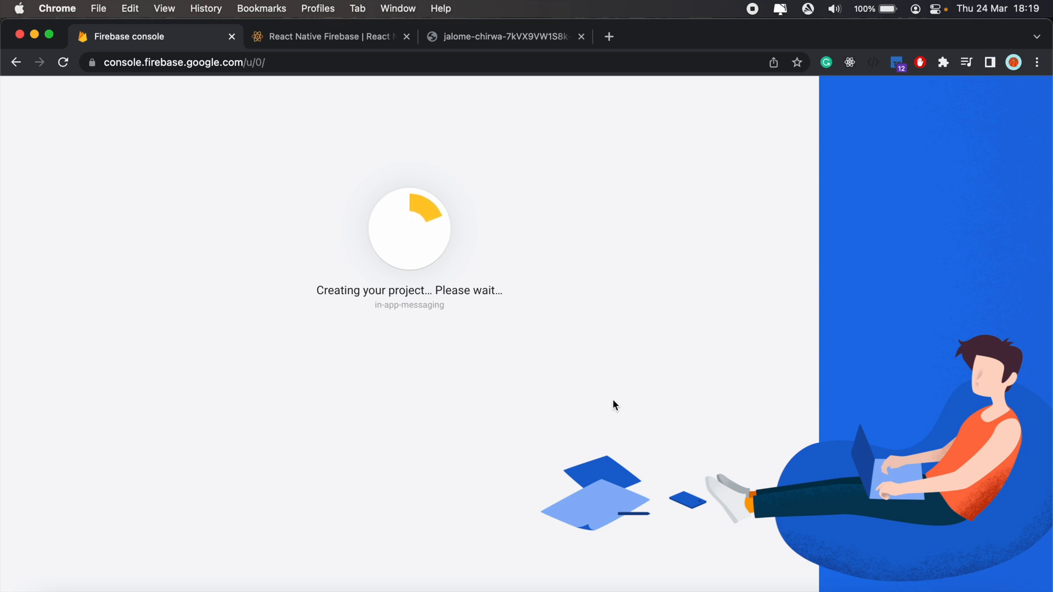
- Review the React Native Firebase Getting Started prerequisites and installation steps
{"action": "left_click", "coordinate": [328, 36]}
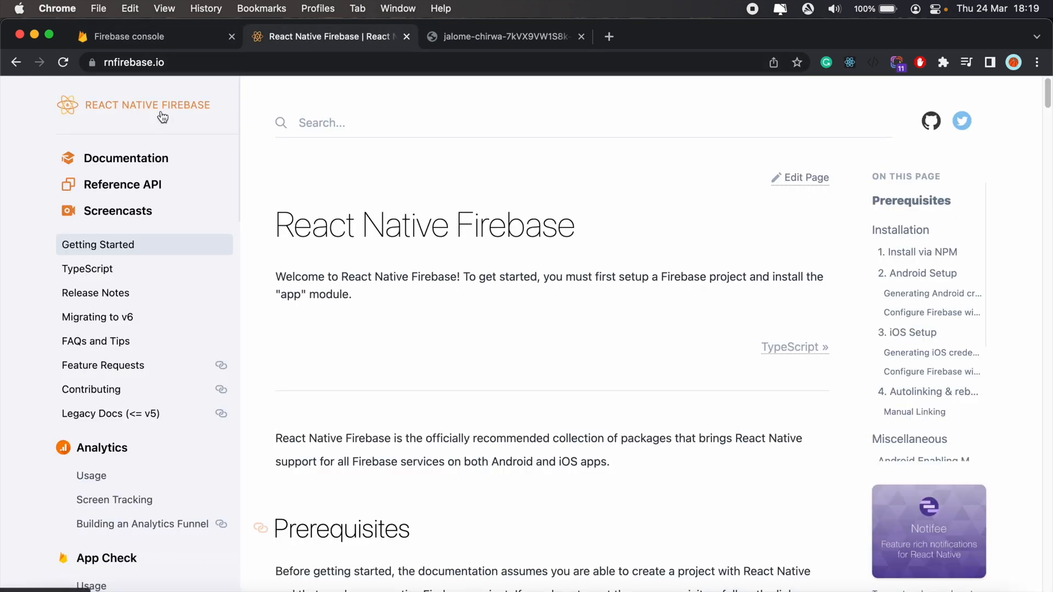
{"action": "scroll", "scroll_direction": "down", "scroll_amount": 3}
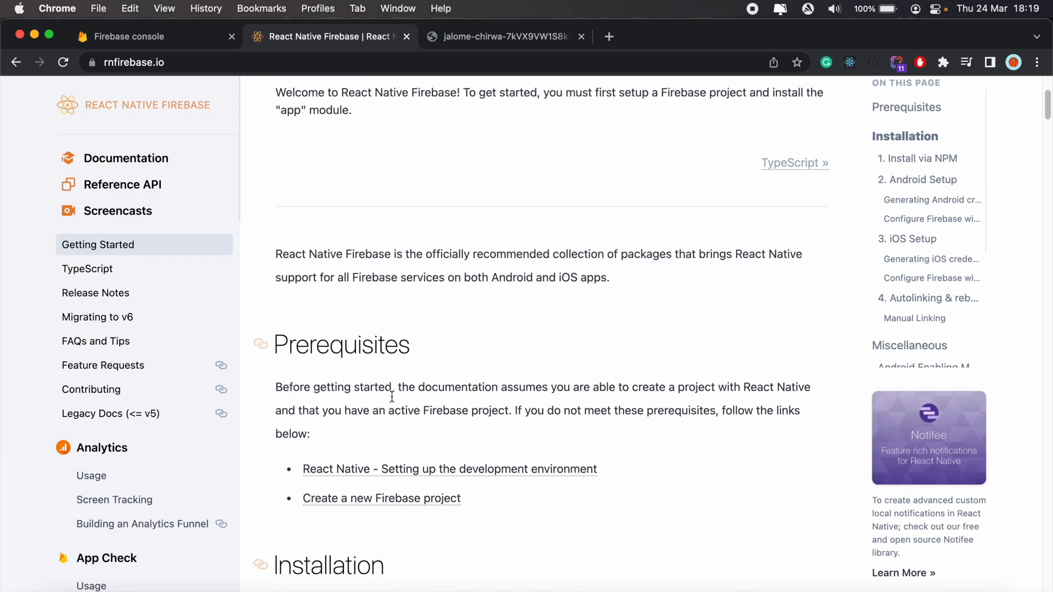
{"action": "scroll", "scroll_direction": "down", "scroll_amount": 3}
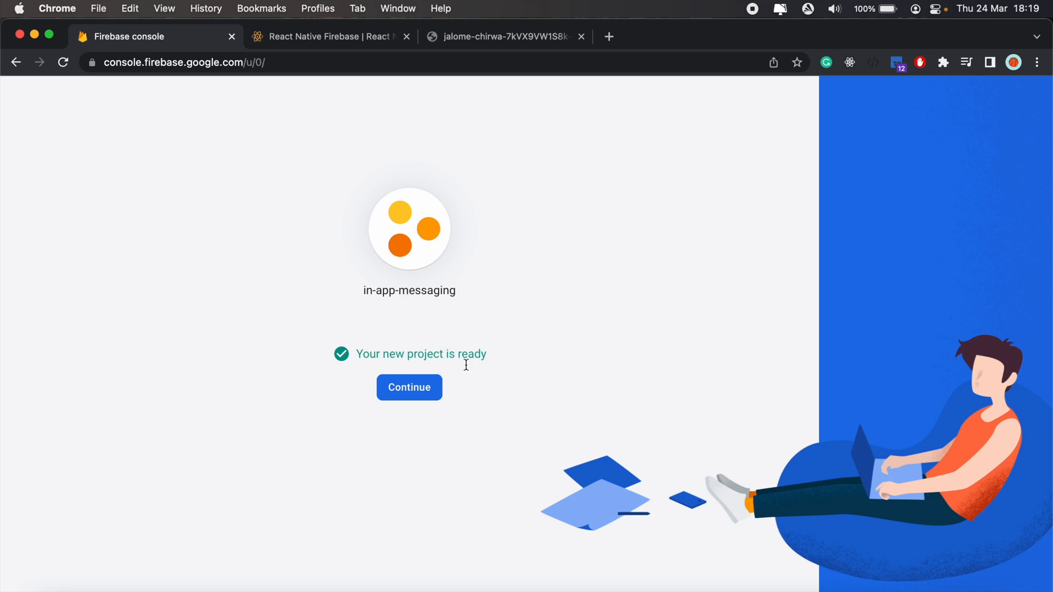
- Enter the ready project and start registering an Android app
{"action": "left_click", "coordinate": [409, 387]}
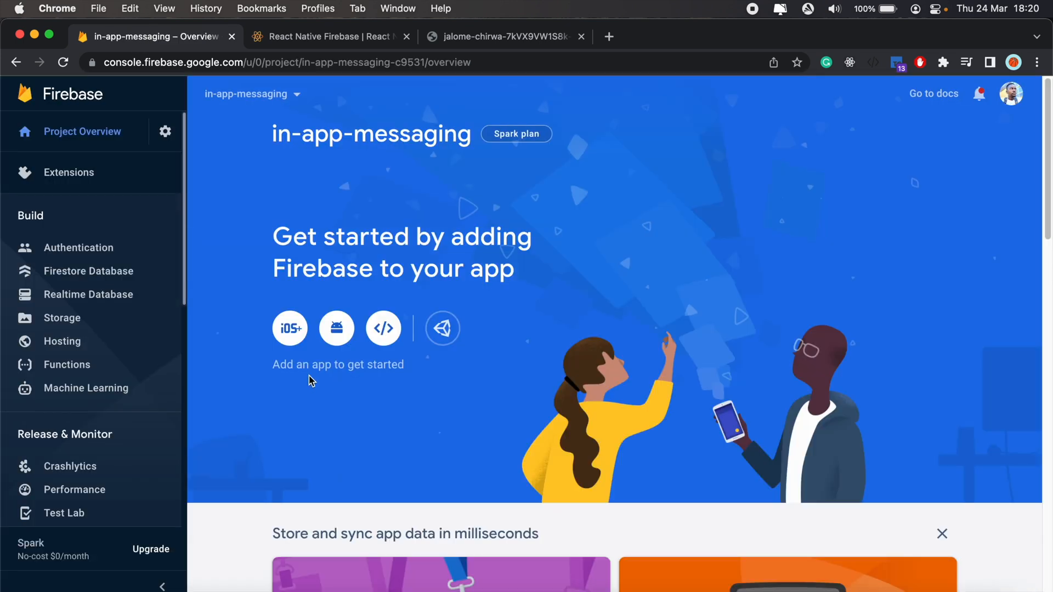
{"action": "left_click", "coordinate": [337, 328]}
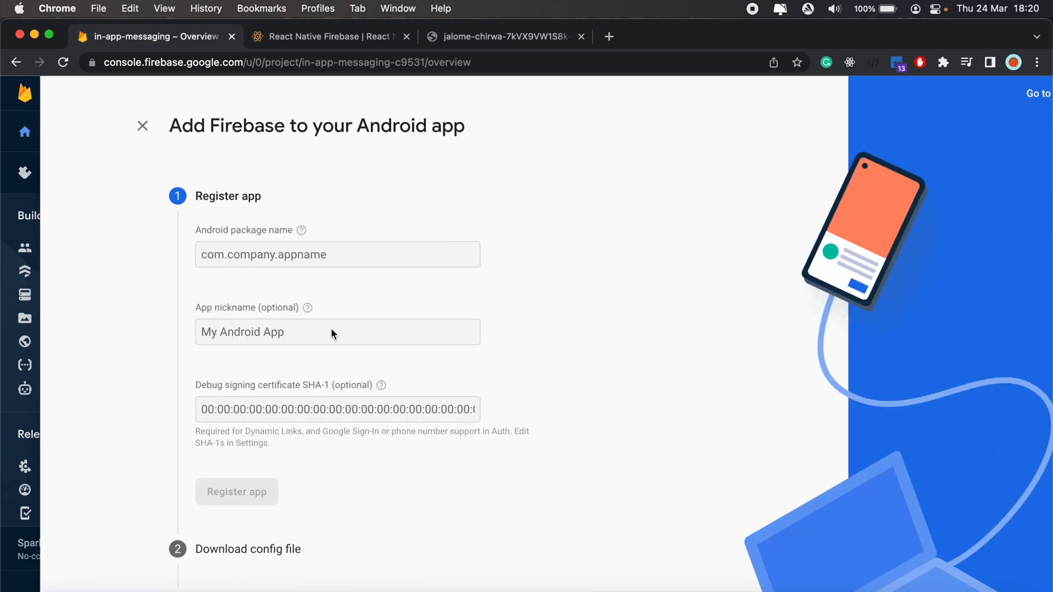
{"action": "left_click", "coordinate": [297, 255]}
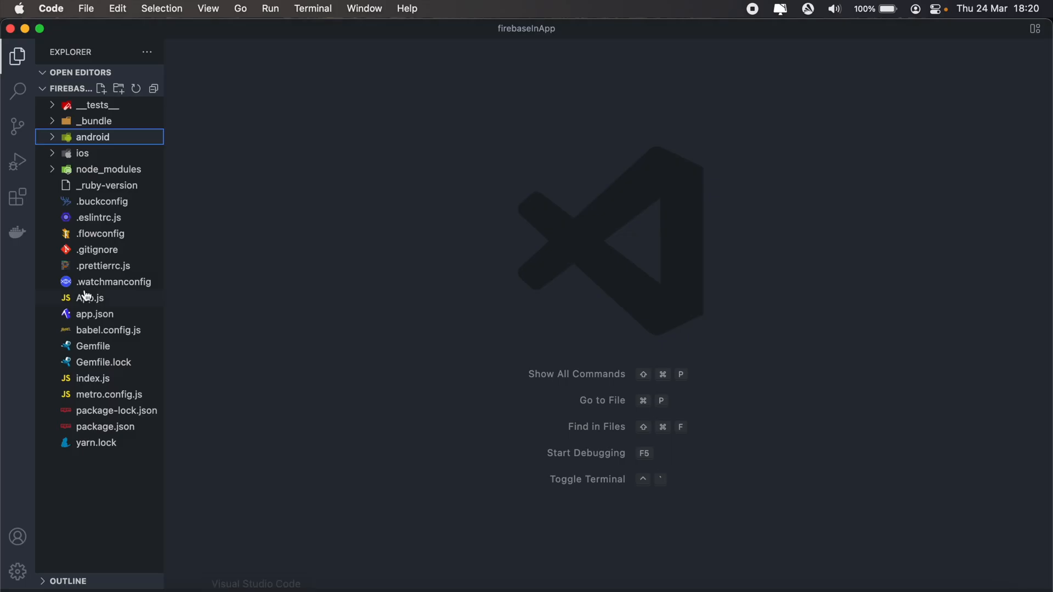
- Locate AndroidManifest.xml under android/app/src/main and select the package name com.firebaseinapp
{"action": "left_click", "coordinate": [92, 137]}
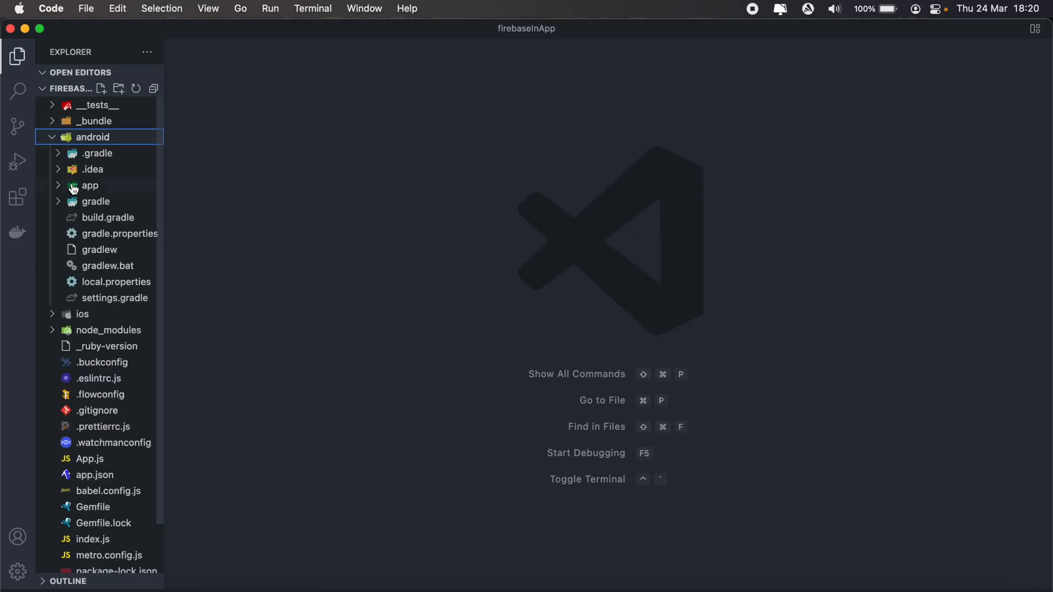
{"action": "left_click", "coordinate": [88, 186]}
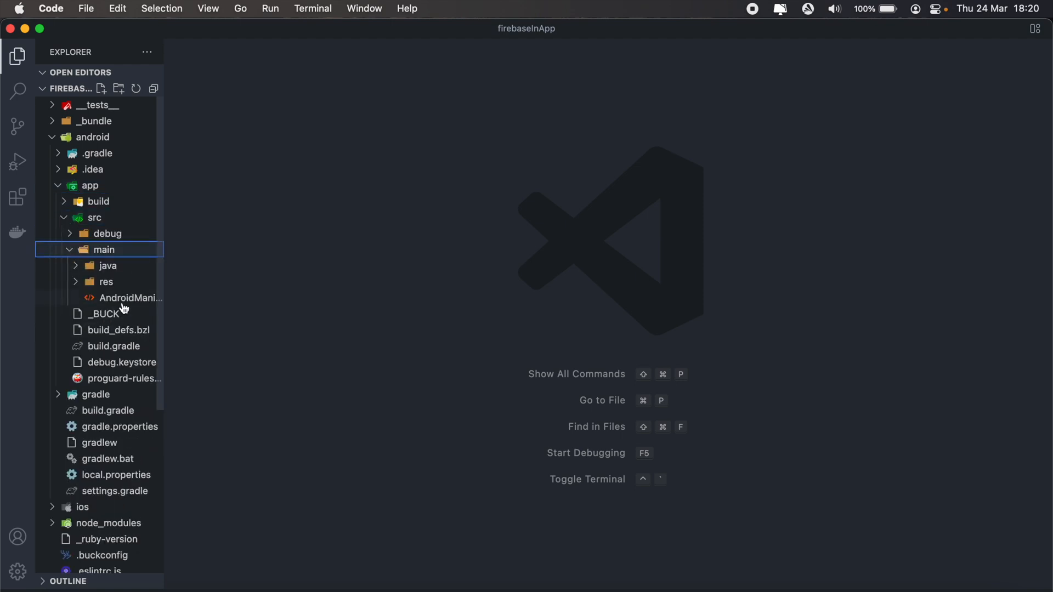
{"action": "double_click", "coordinate": [128, 297]}
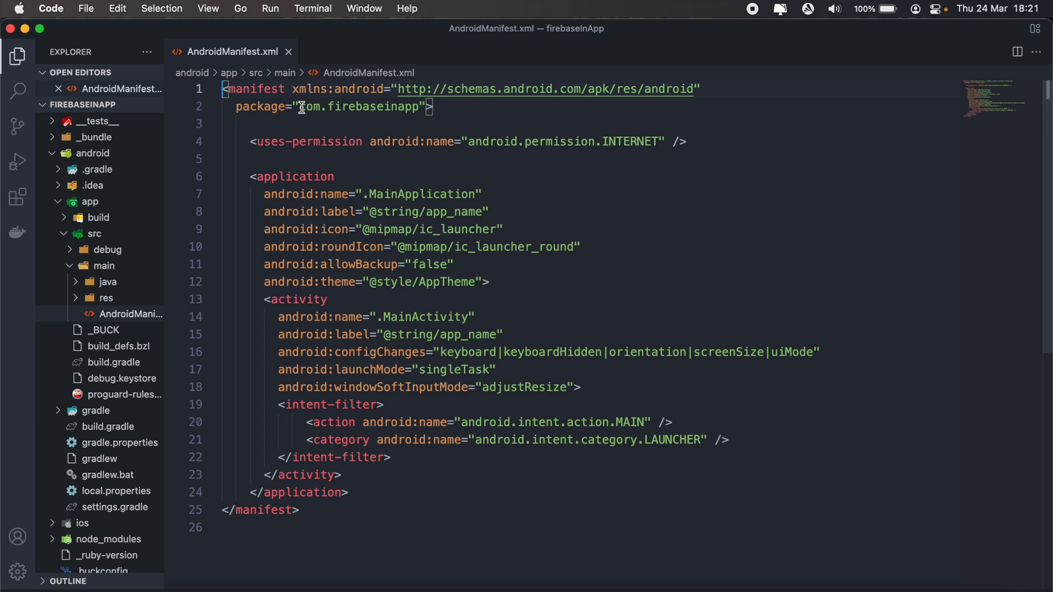
{"action": "double_click", "coordinate": [360, 106]}
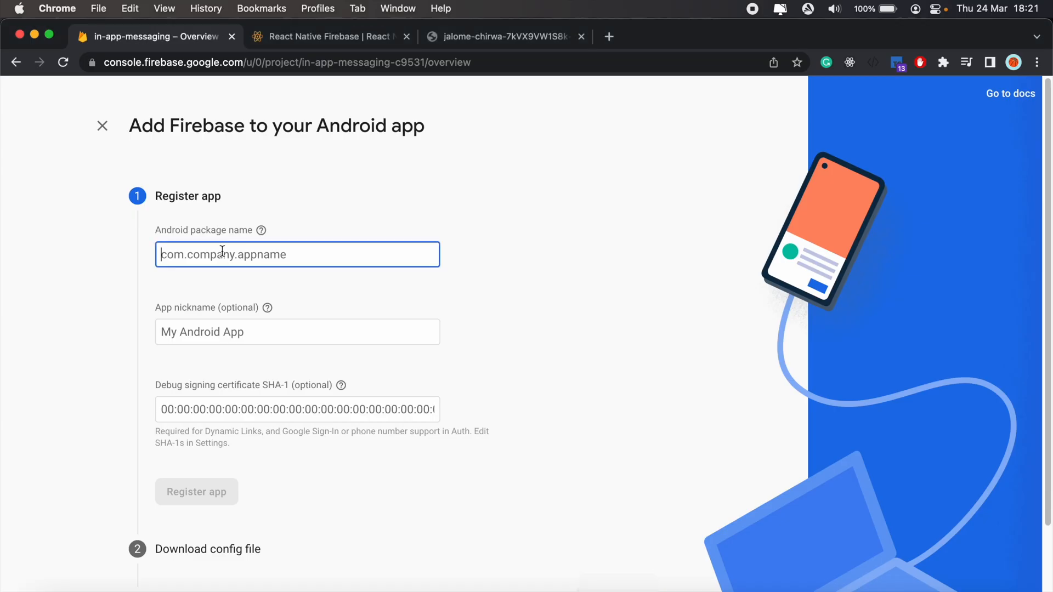
- Register the Android app with package name com.firebaseinapp
{"action": "type", "text": "com.firebaseinapp"}
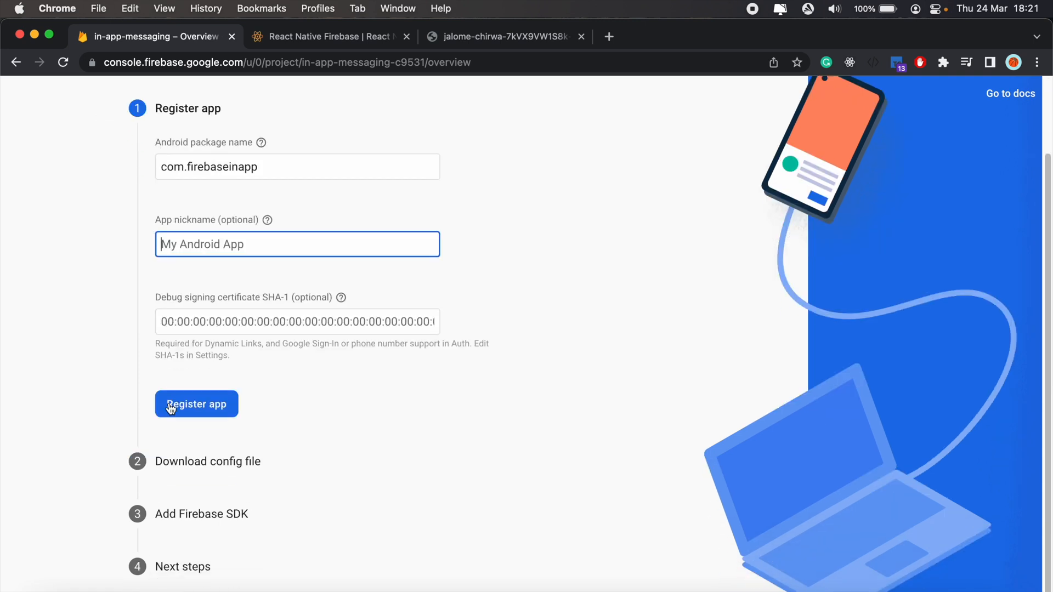
{"action": "left_click", "coordinate": [197, 404]}
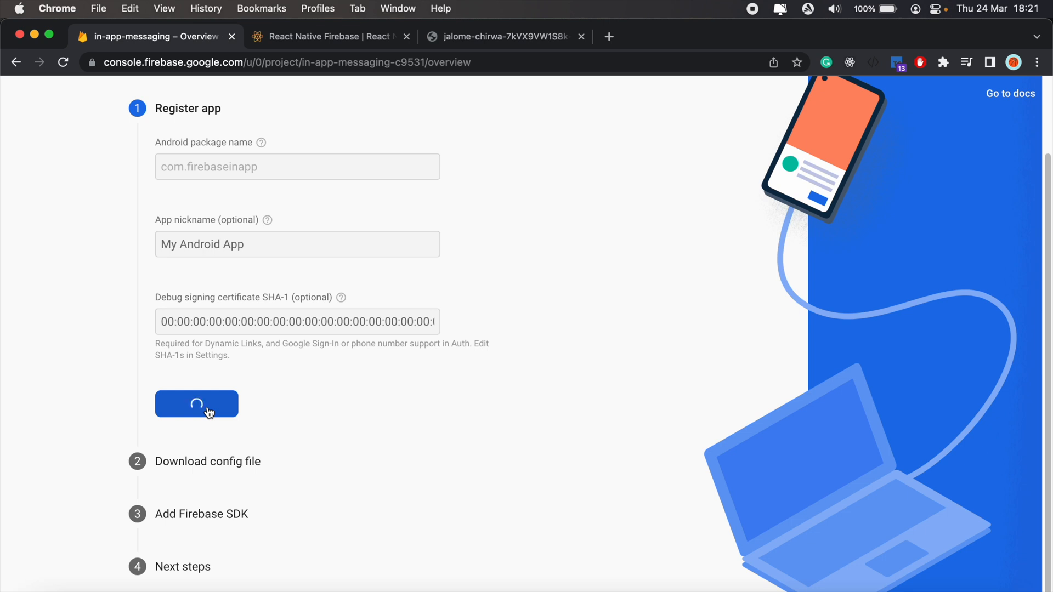
{"action": "left_click", "coordinate": [197, 403]}
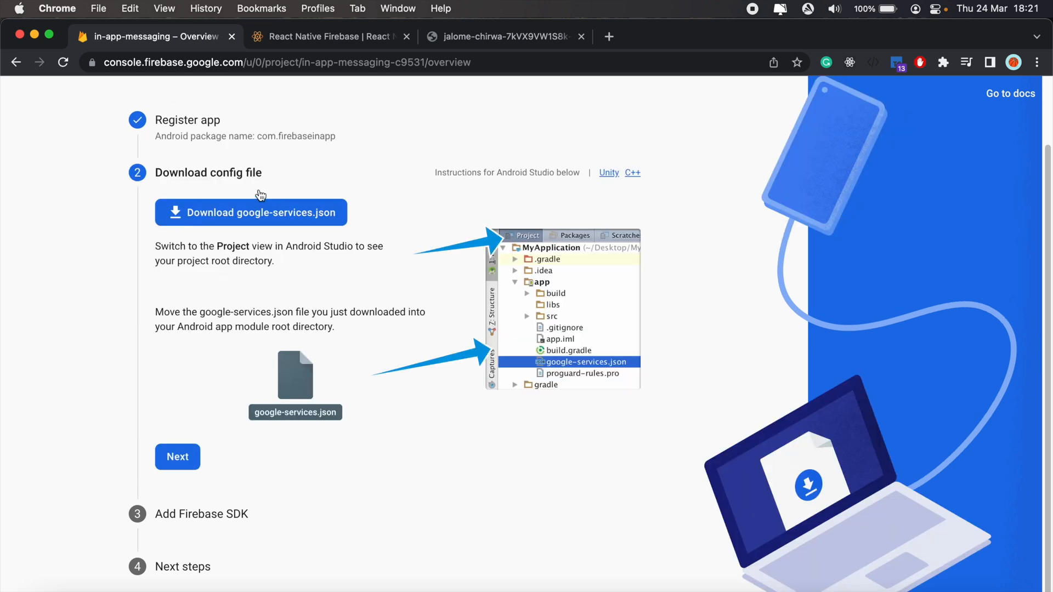
{"action": "mouse_move", "coordinate": [273, 223]}
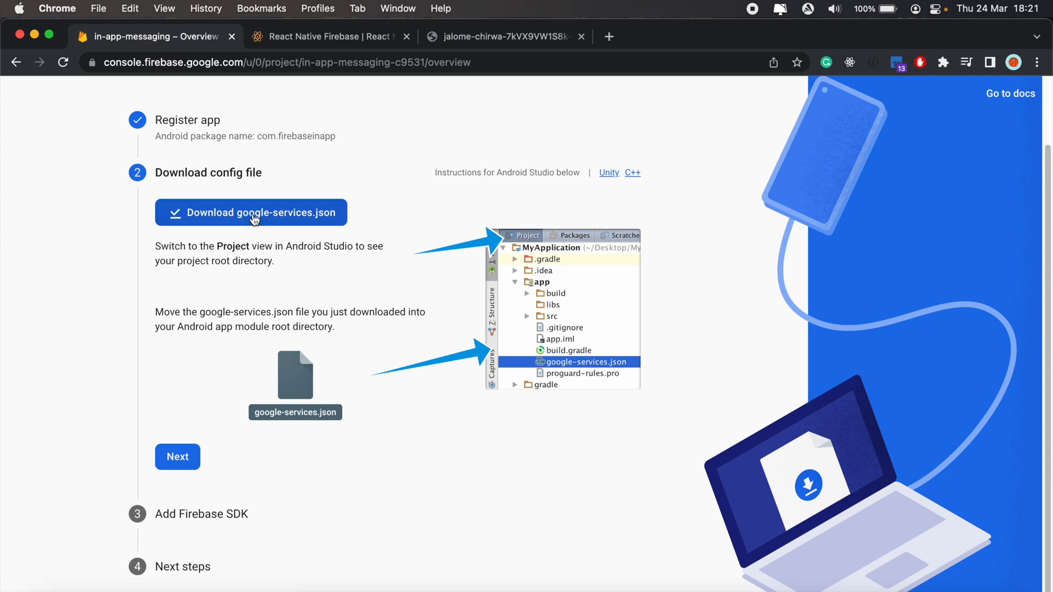
- Download google-services.json into Desktop/firebaseInApp/android/app
{"action": "left_click", "coordinate": [251, 211]}
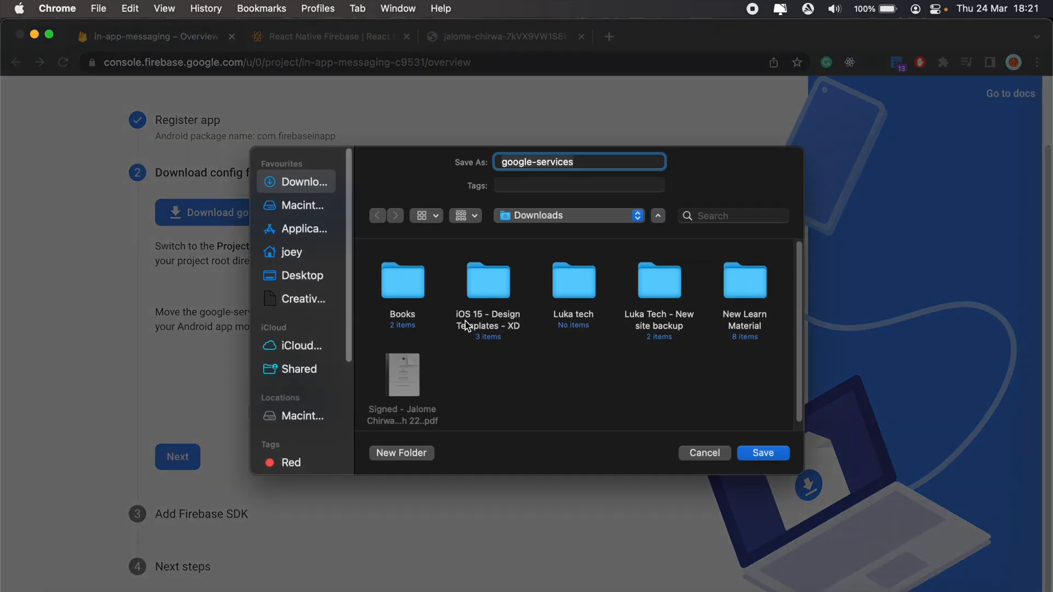
{"action": "left_click", "coordinate": [301, 275]}
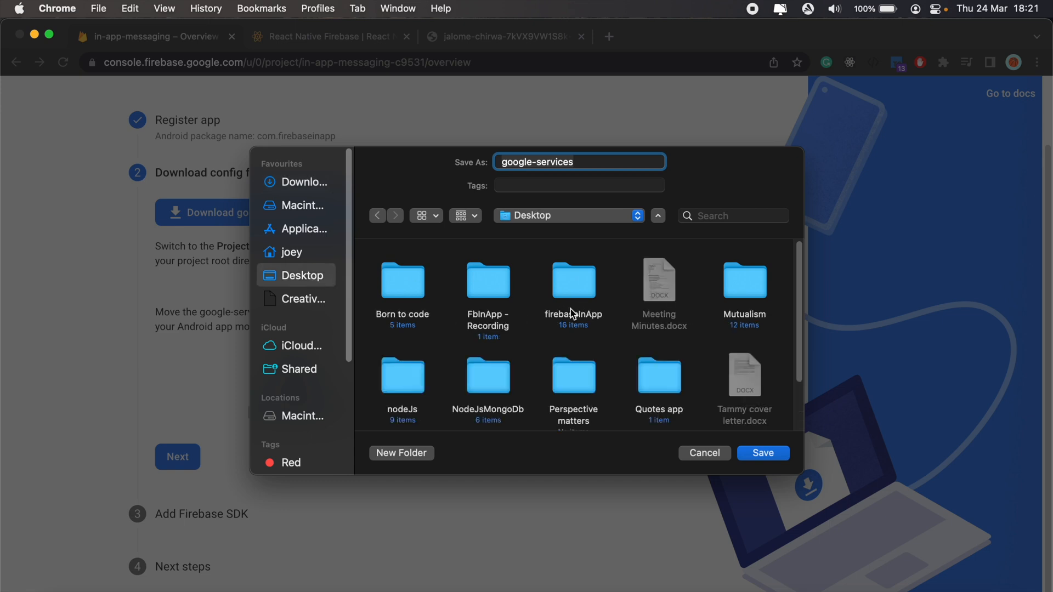
{"action": "double_click", "coordinate": [574, 281]}
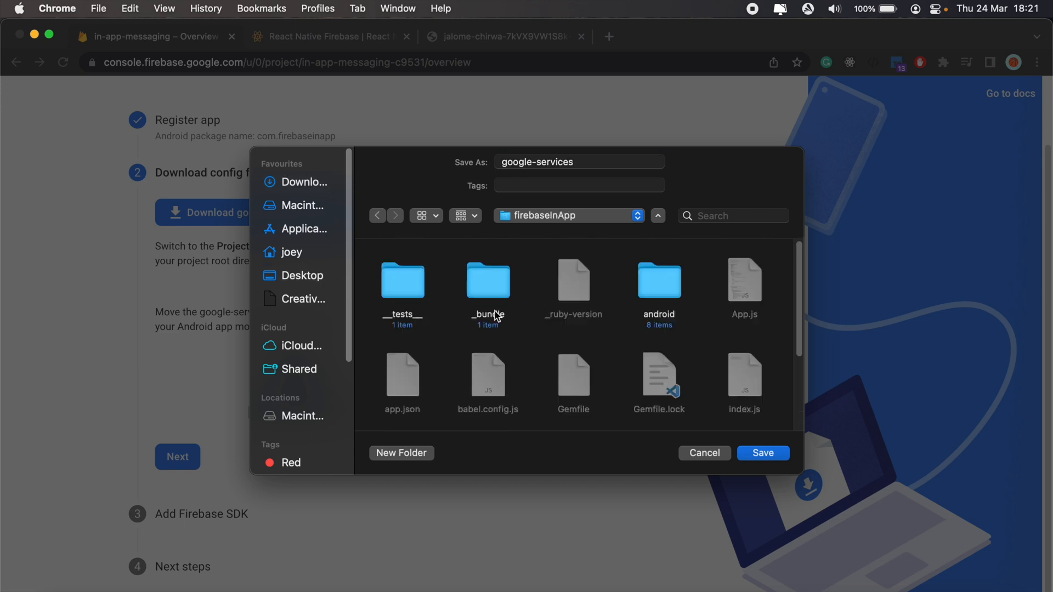
{"action": "double_click", "coordinate": [658, 281]}
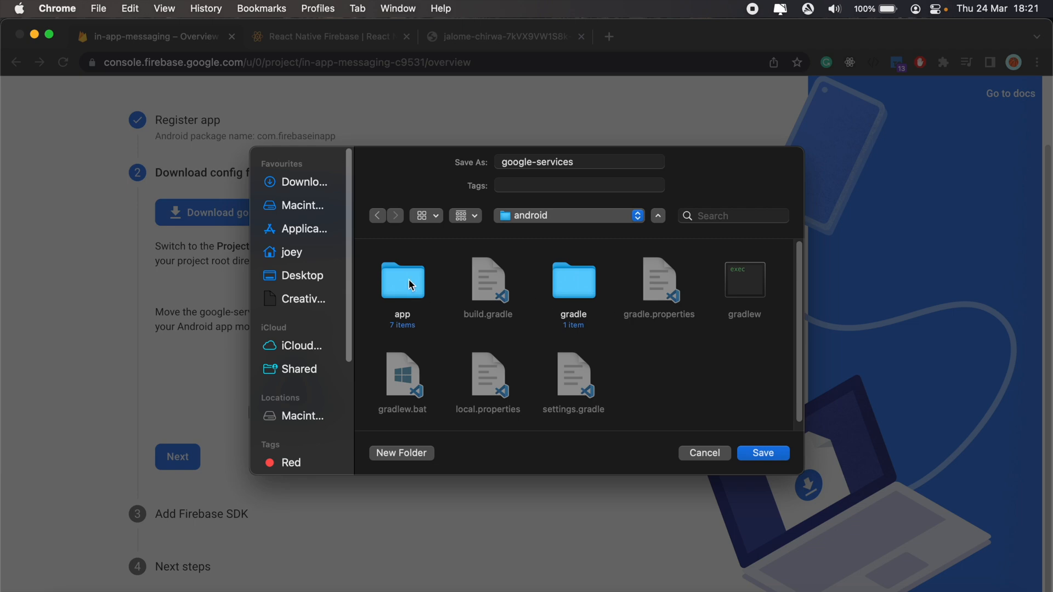
{"action": "left_click", "coordinate": [763, 453]}
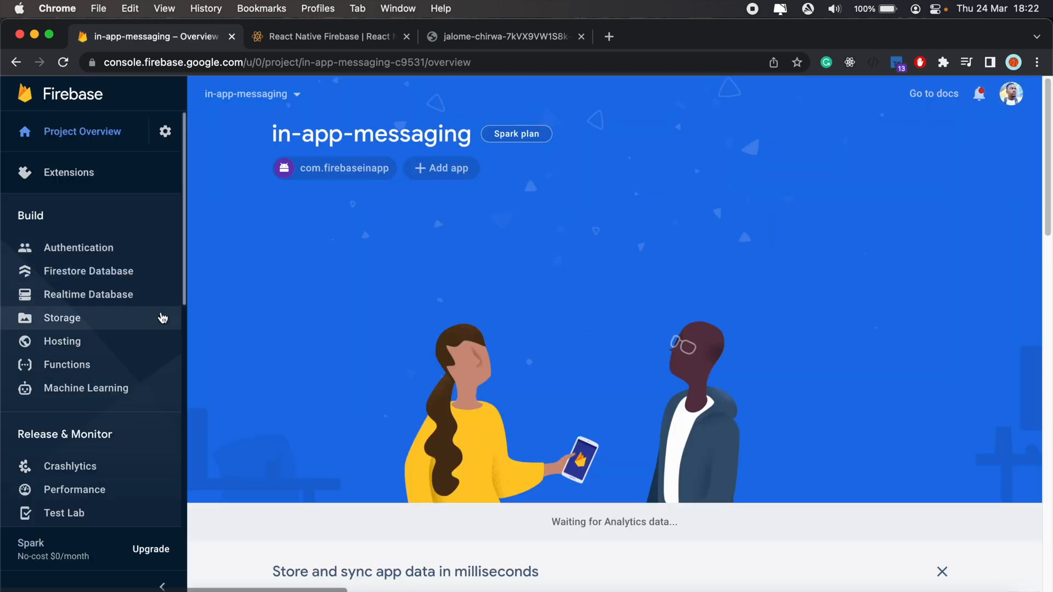
{"action": "mouse_move", "coordinate": [86, 388]}
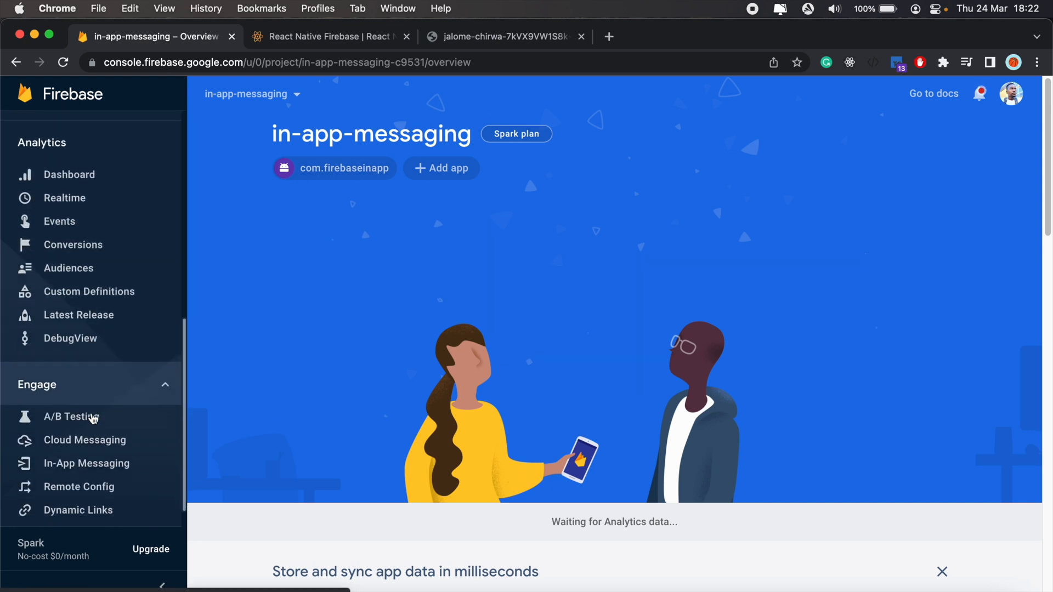
- Go to the In-App Messaging section under Engage in the Firebase sidebar
{"action": "scroll", "scroll_direction": "down", "scroll_amount": 3}
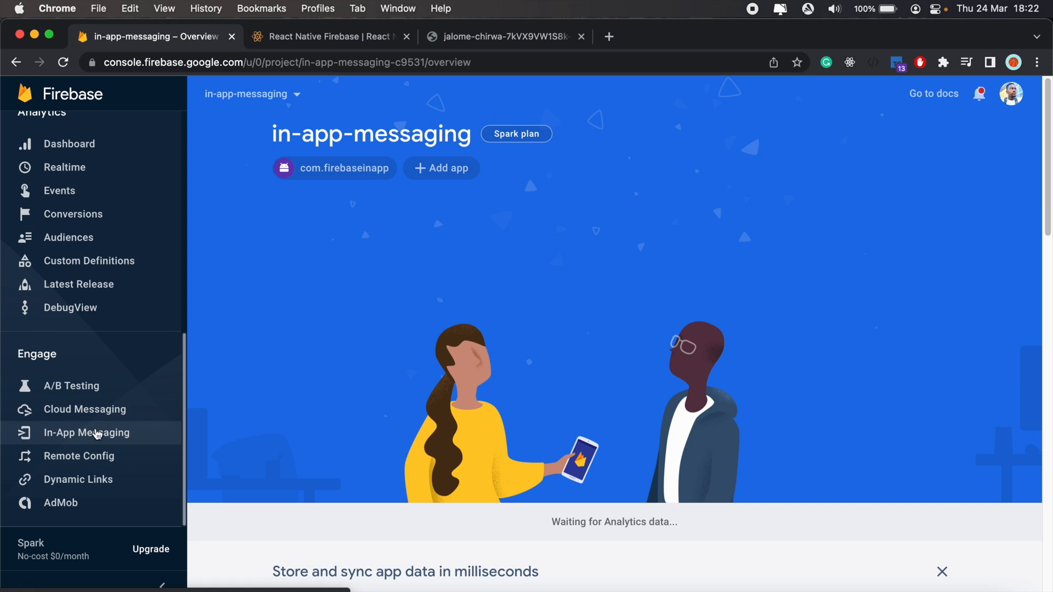
{"action": "left_click", "coordinate": [86, 432]}
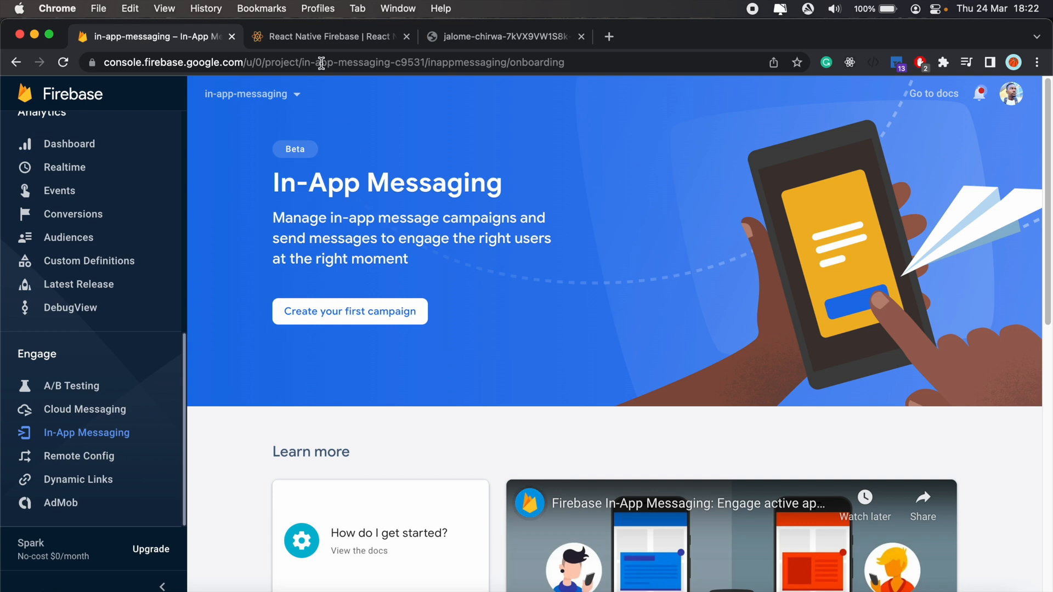
- Bring up the In App Messaging usage guide in the React Native Firebase docs
{"action": "left_click", "coordinate": [330, 36]}
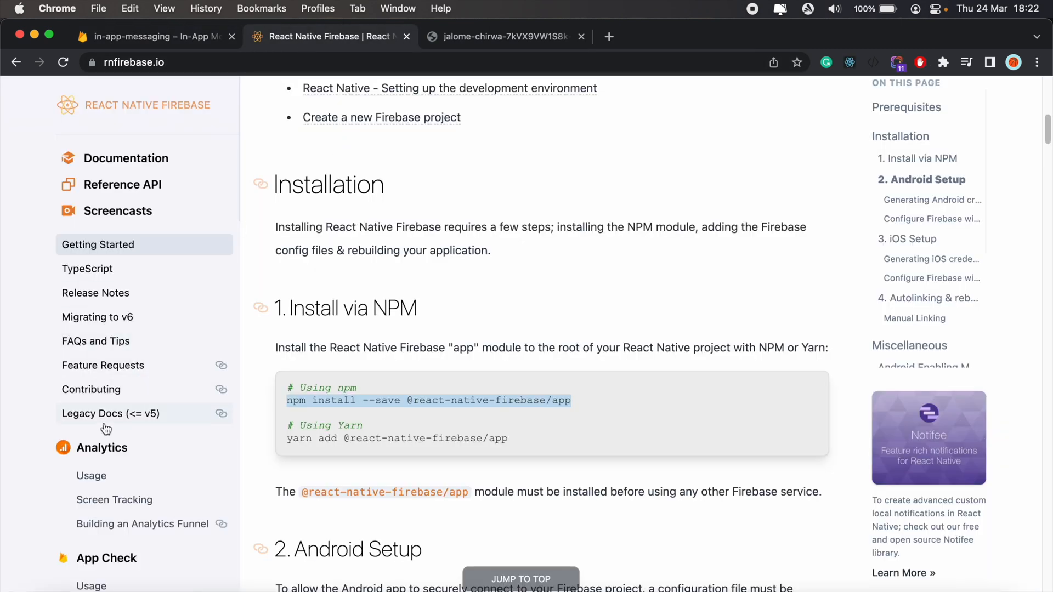
{"action": "scroll", "scroll_direction": "down", "scroll_amount": 3}
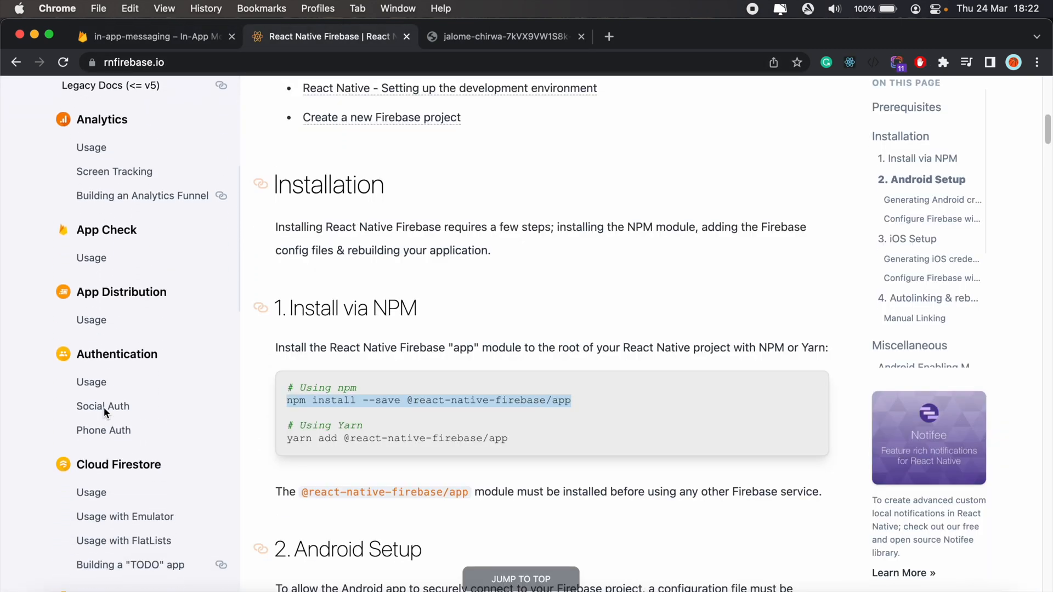
{"action": "scroll", "scroll_direction": "down", "scroll_amount": 3}
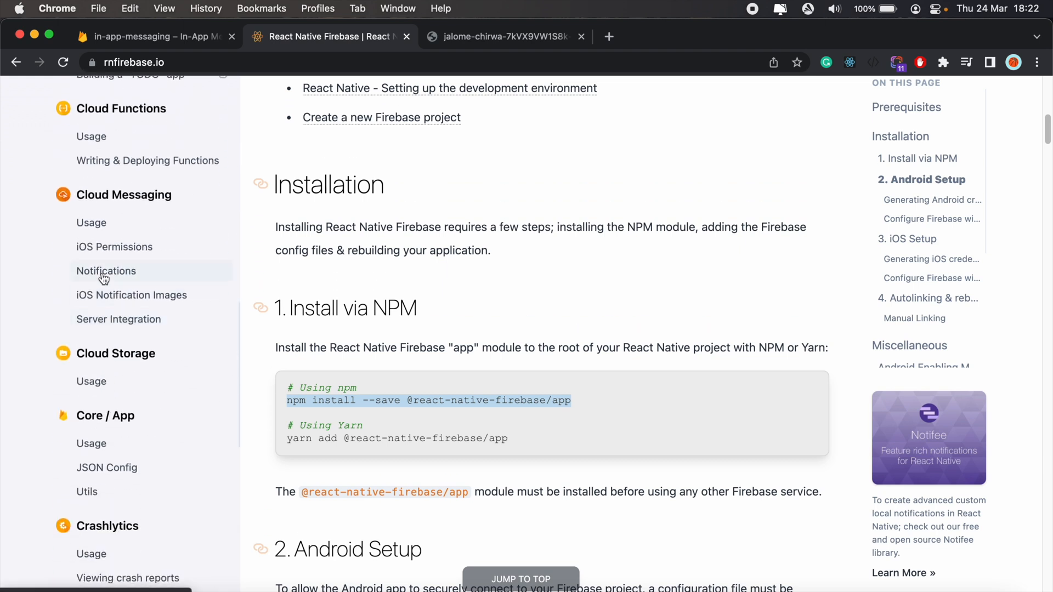
{"action": "mouse_move", "coordinate": [91, 223]}
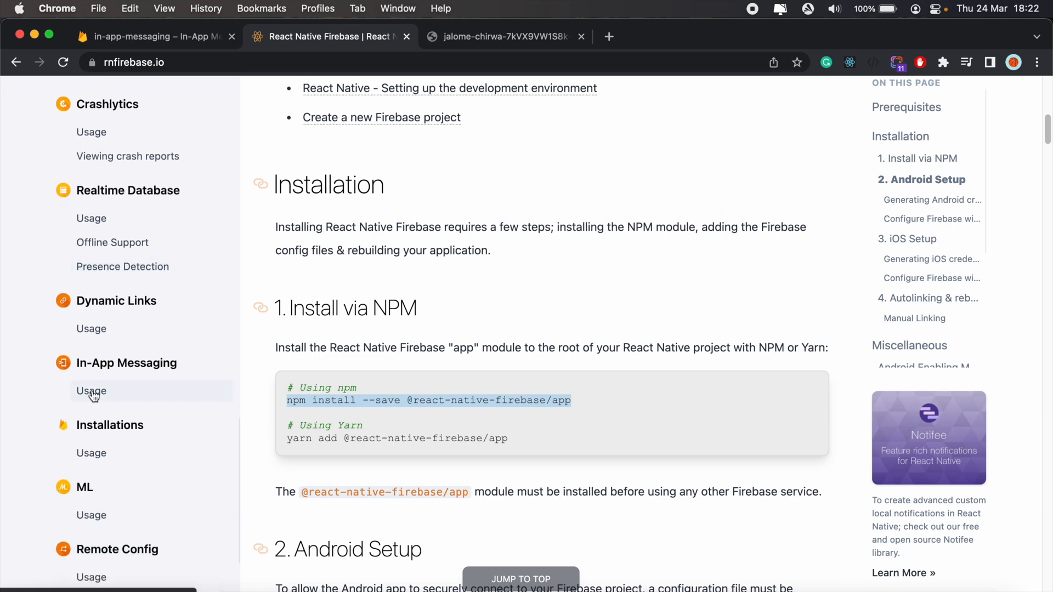
{"action": "left_click", "coordinate": [91, 391]}
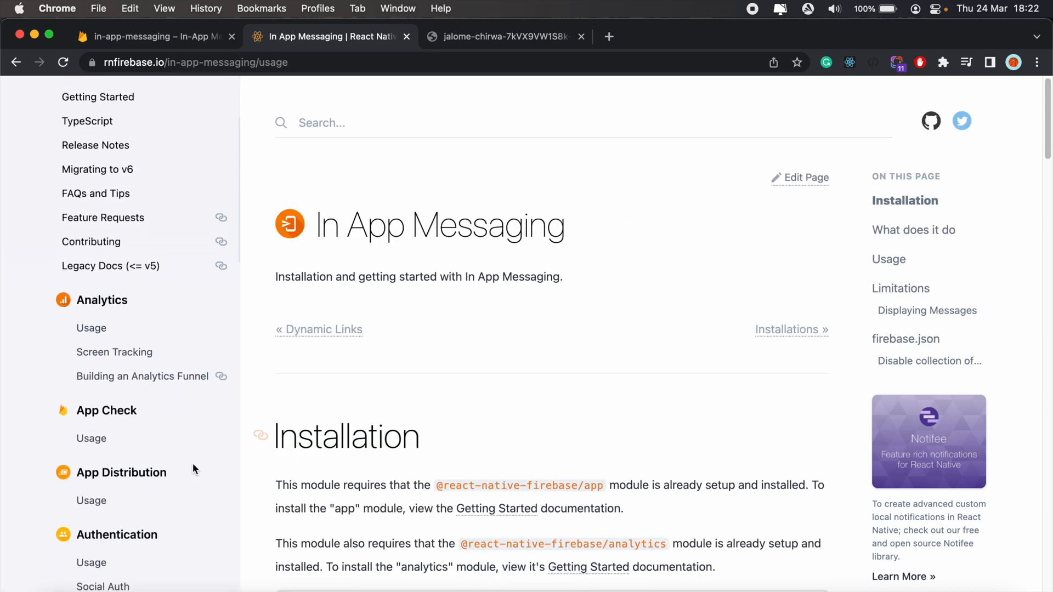
- Scroll through the installation instructions and bring the terminal forward
{"action": "scroll", "scroll_direction": "down", "scroll_amount": 3}
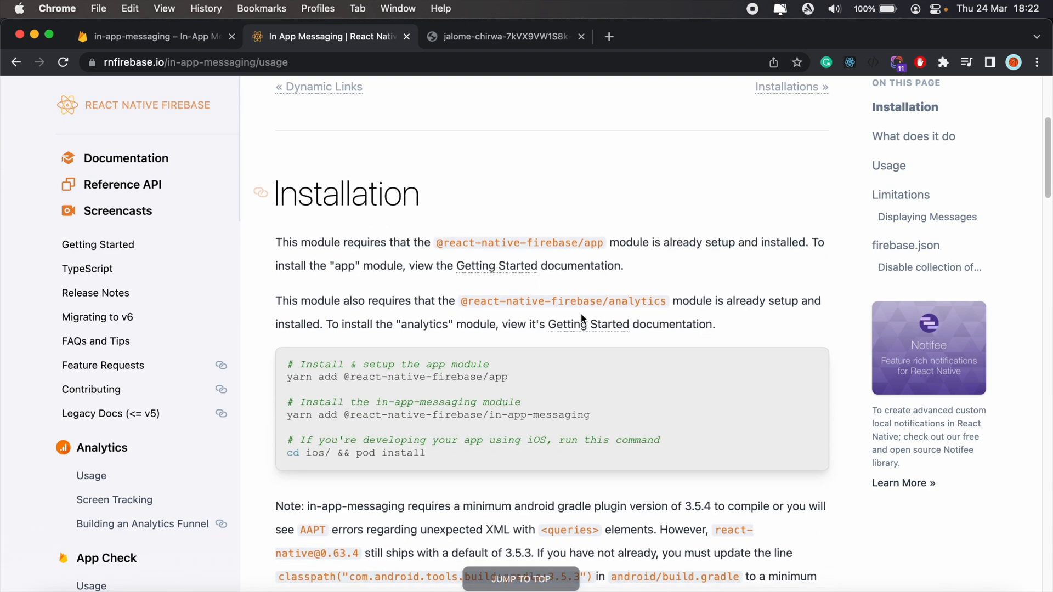
{"action": "mouse_move", "coordinate": [593, 315]}
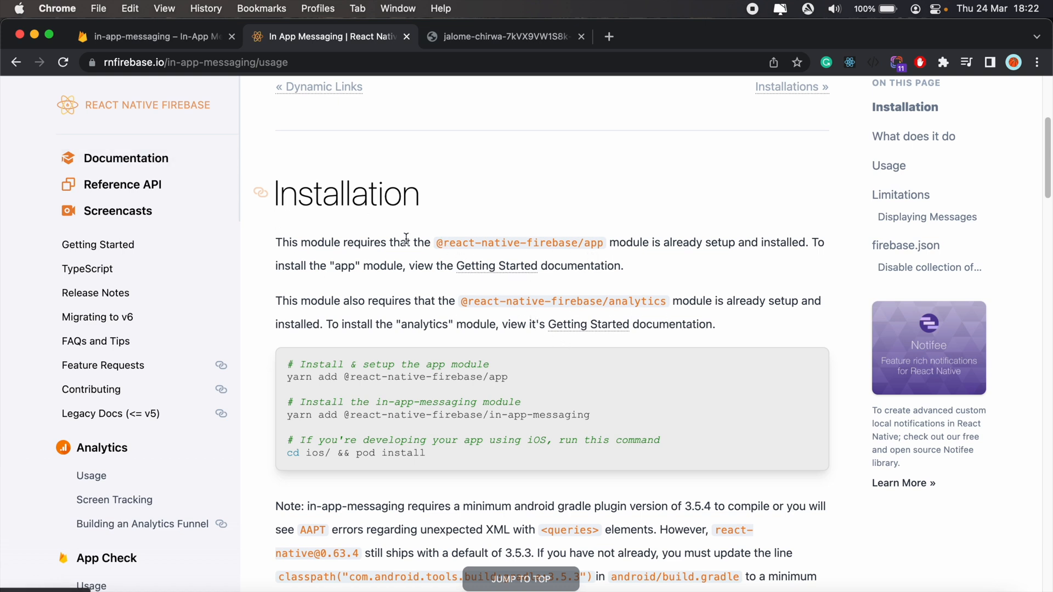
{"action": "mouse_move", "coordinate": [650, 292]}
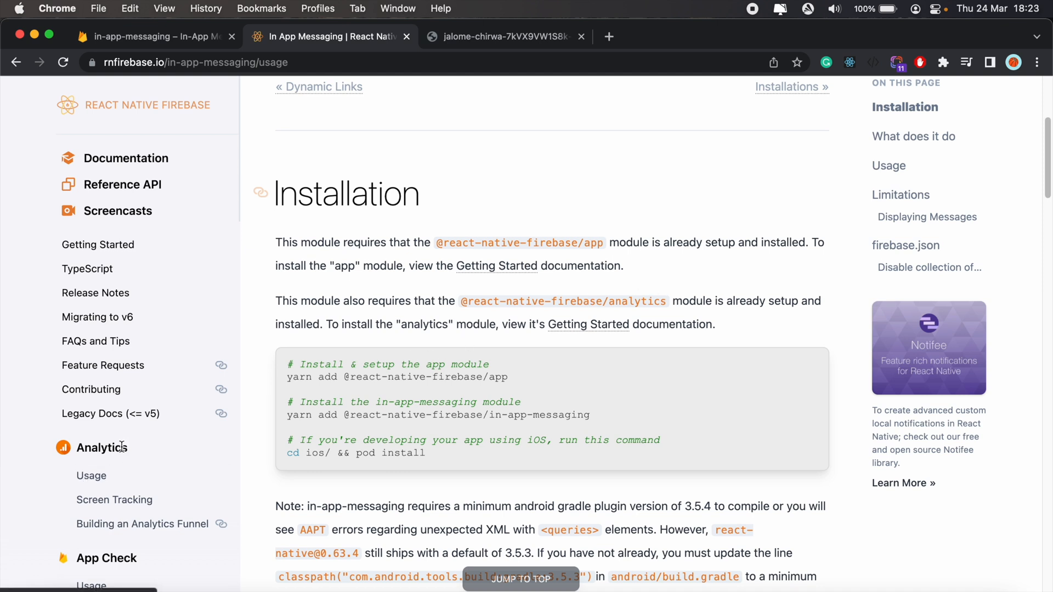
{"action": "scroll", "scroll_direction": "down", "scroll_amount": 3}
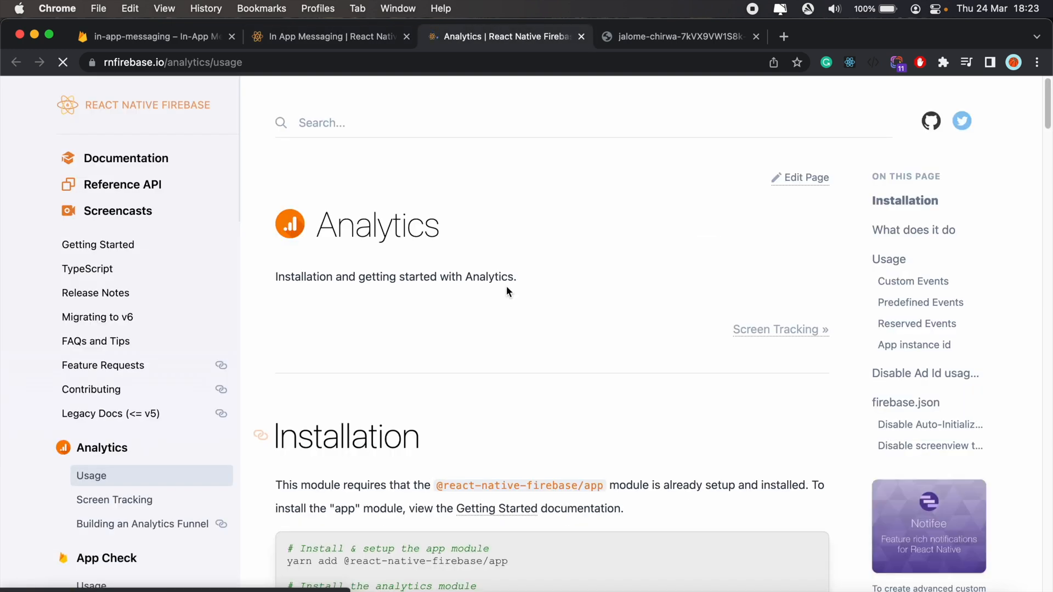
{"action": "scroll", "scroll_direction": "down", "scroll_amount": 3}
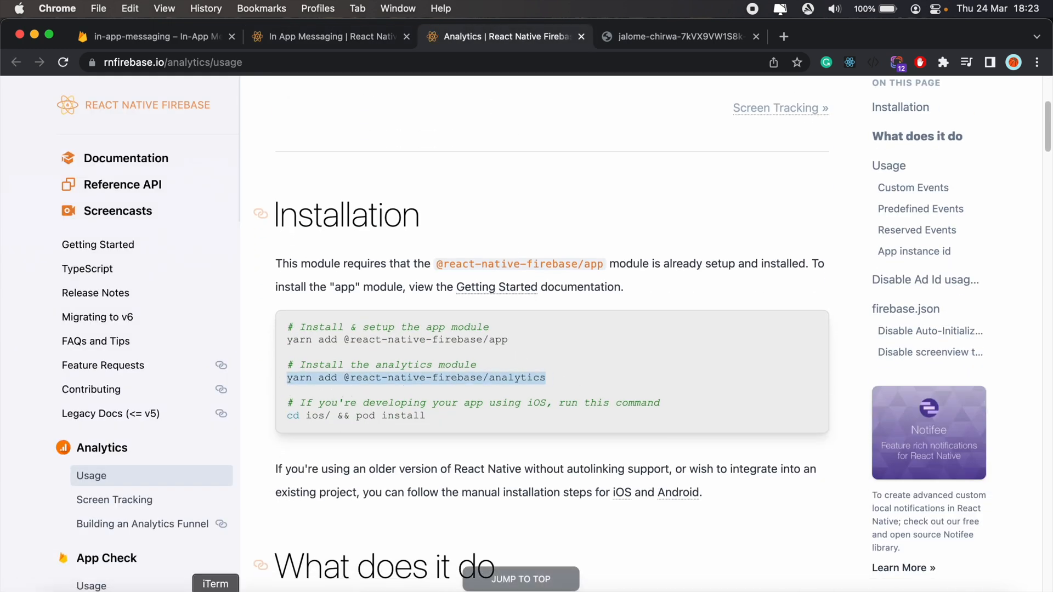
{"action": "left_click", "coordinate": [216, 583]}
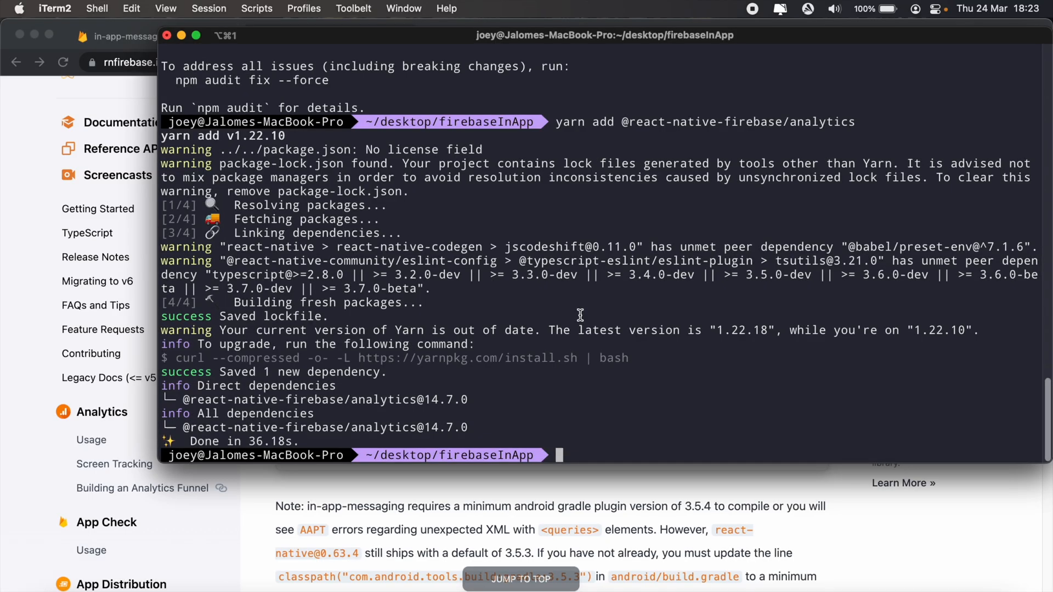
{"action": "type", "text": "yarn add @react-native-firebase/in-app-messaging"}
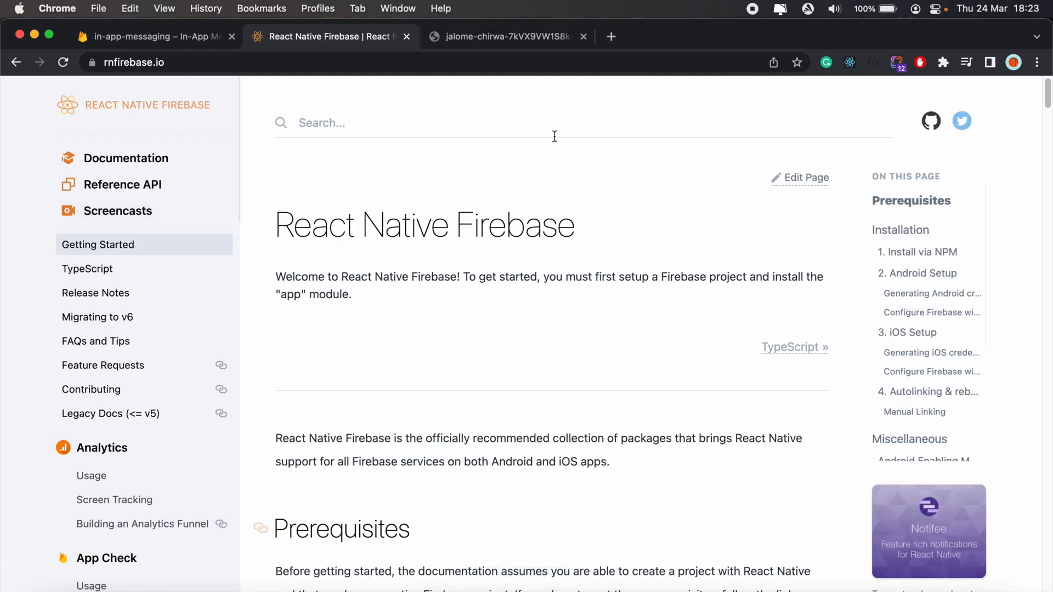
- Scroll the Getting Started guide to 'Configure Firebase with Android credentials'
{"action": "scroll", "scroll_direction": "down", "scroll_amount": 3}
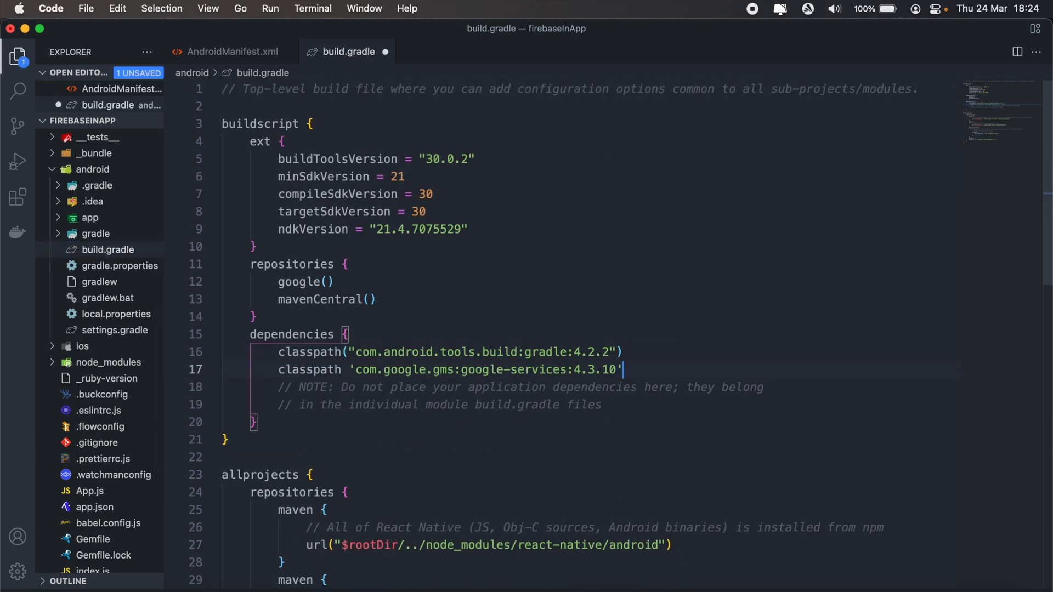
- Save android/build.gradle with the google-services classpath added
{"action": "key", "text": "cmd+s"}
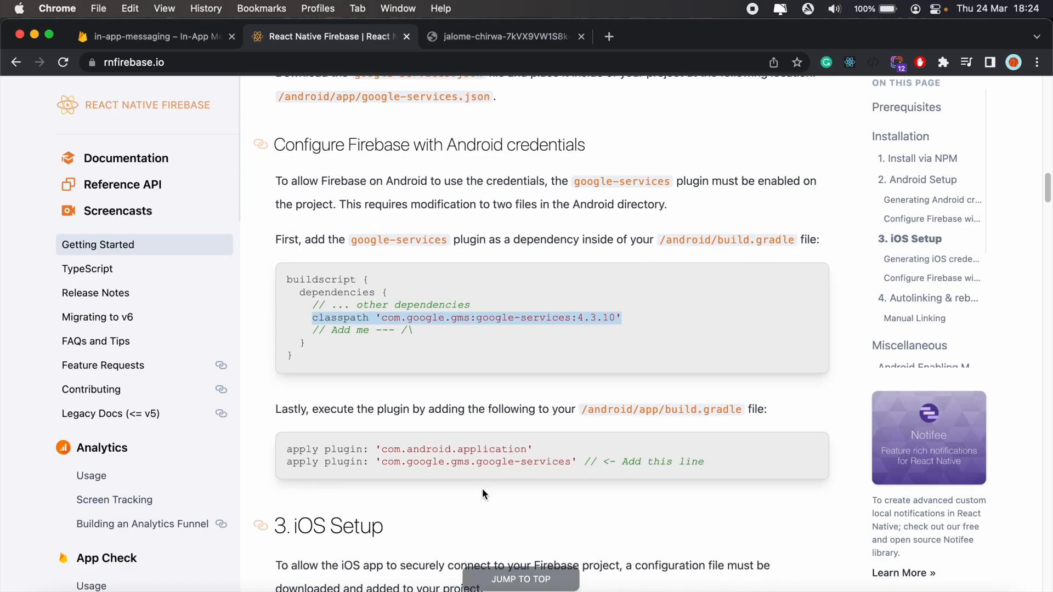
{"action": "scroll", "scroll_direction": "down", "scroll_amount": 3}
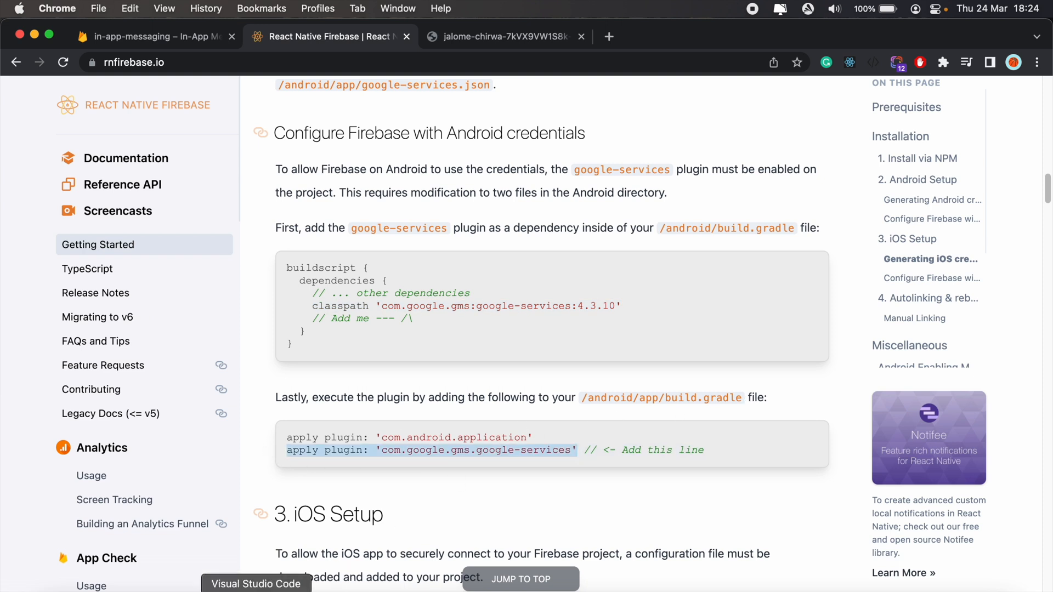
{"action": "left_click", "coordinate": [255, 581]}
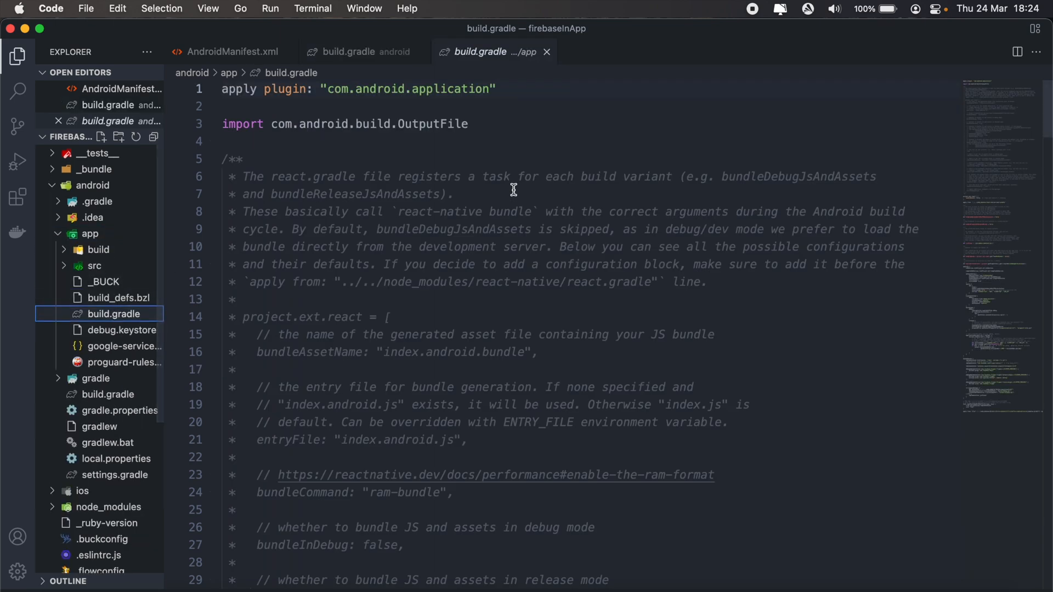
- Add apply plugin: 'com.google.gms.google-services' to android/app/build.gradle
{"action": "type", "text": "apply plugin: 'com.google.gms.google-services'"}
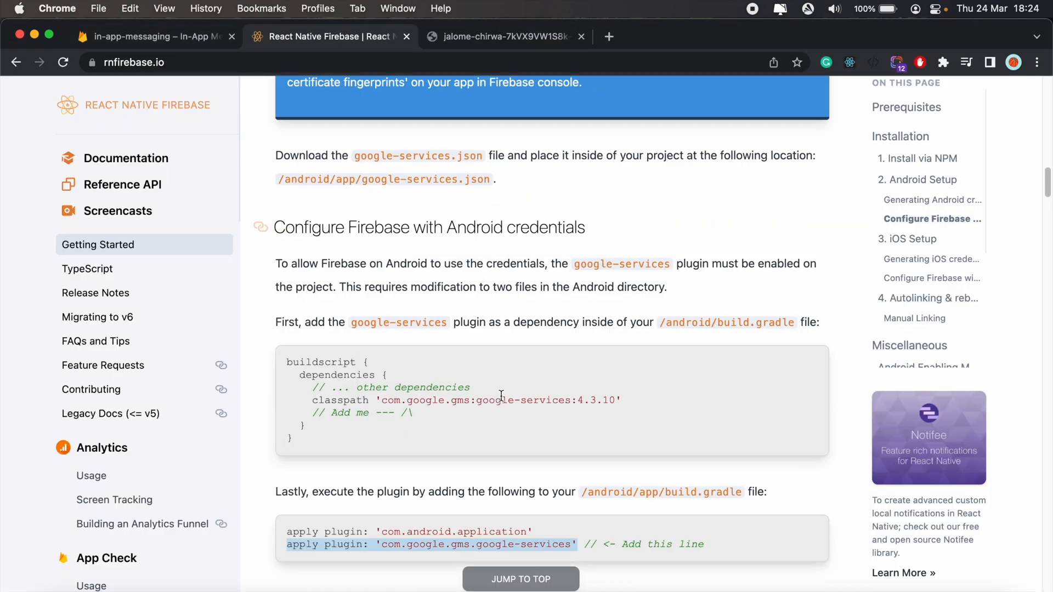
{"action": "scroll", "scroll_direction": "down", "scroll_amount": 3}
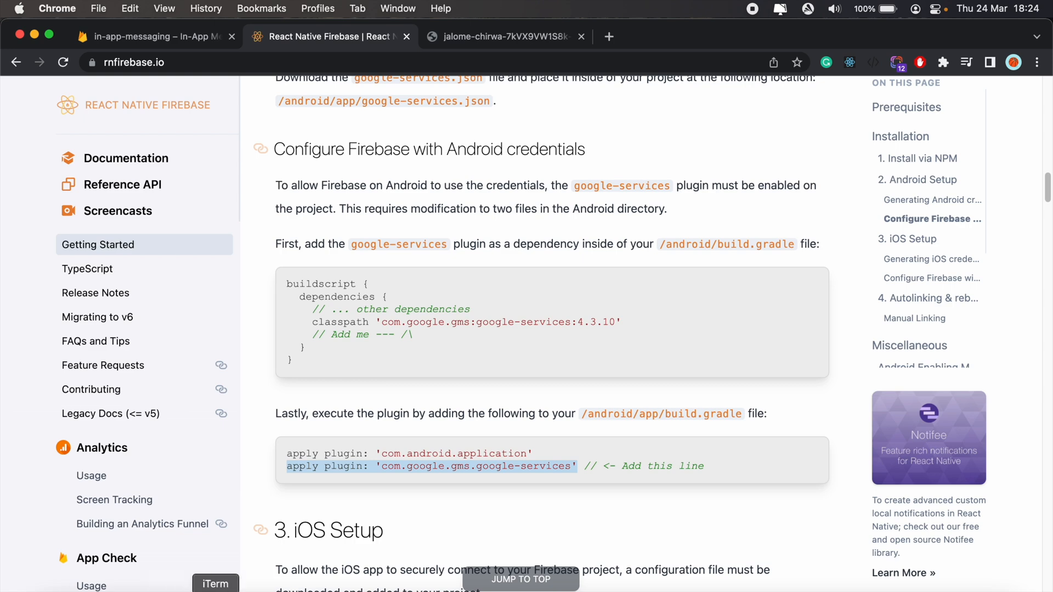
{"action": "left_click", "coordinate": [216, 582]}
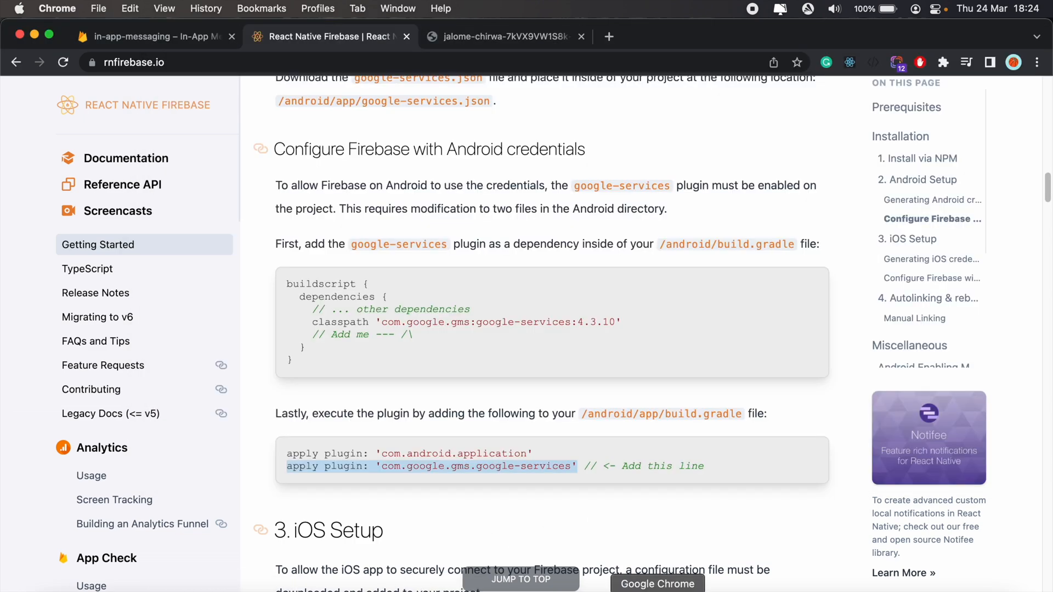
{"action": "key", "text": "cmd+tab"}
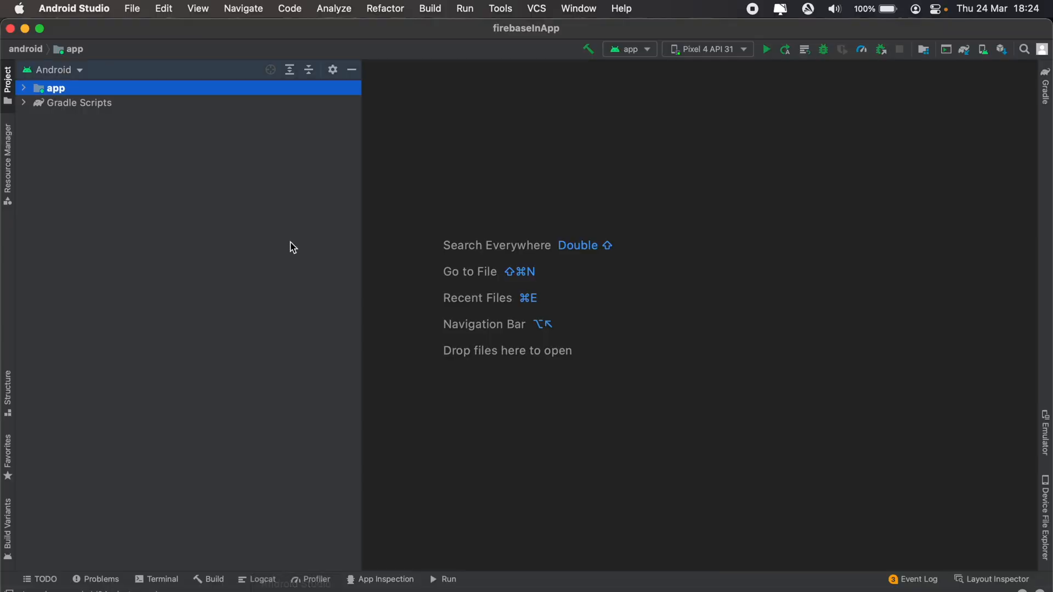
- Clean the firebaseInApp project and run it on the Pixel 4 API 31 emulator
{"action": "left_click", "coordinate": [429, 8]}
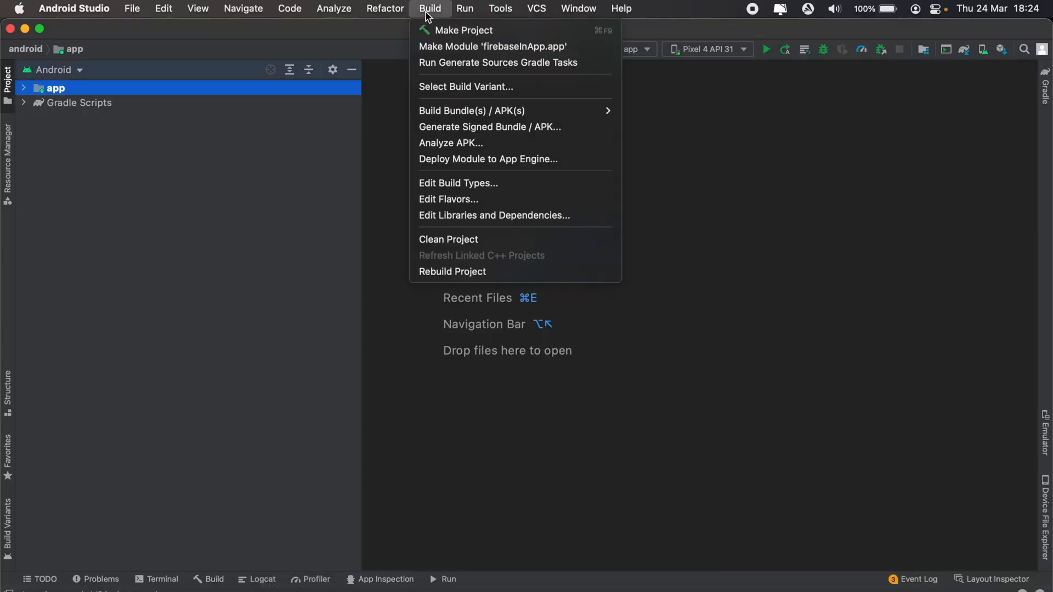
{"action": "mouse_move", "coordinate": [447, 240]}
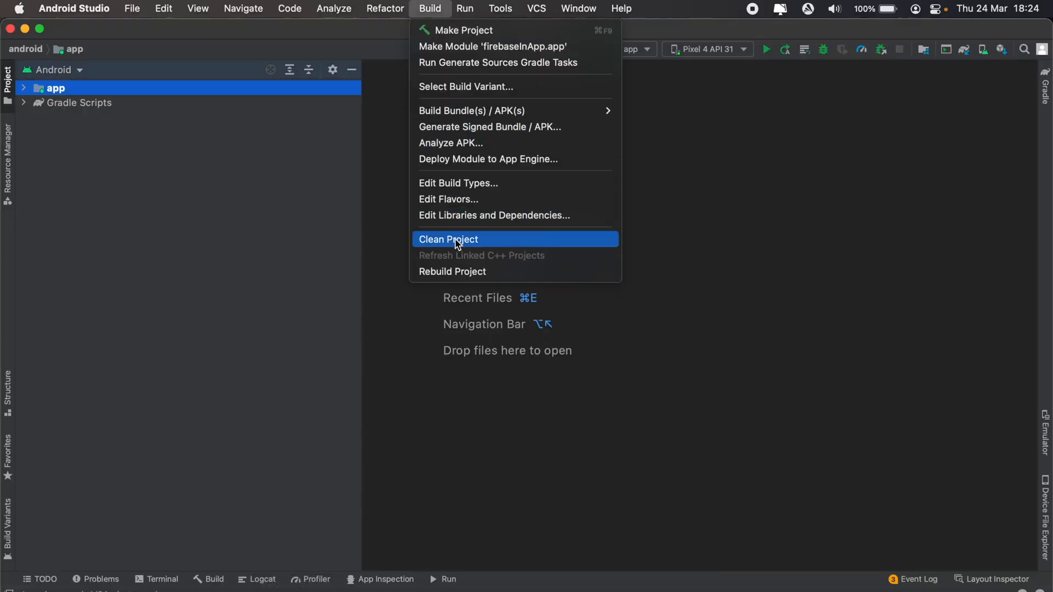
{"action": "left_click", "coordinate": [447, 239]}
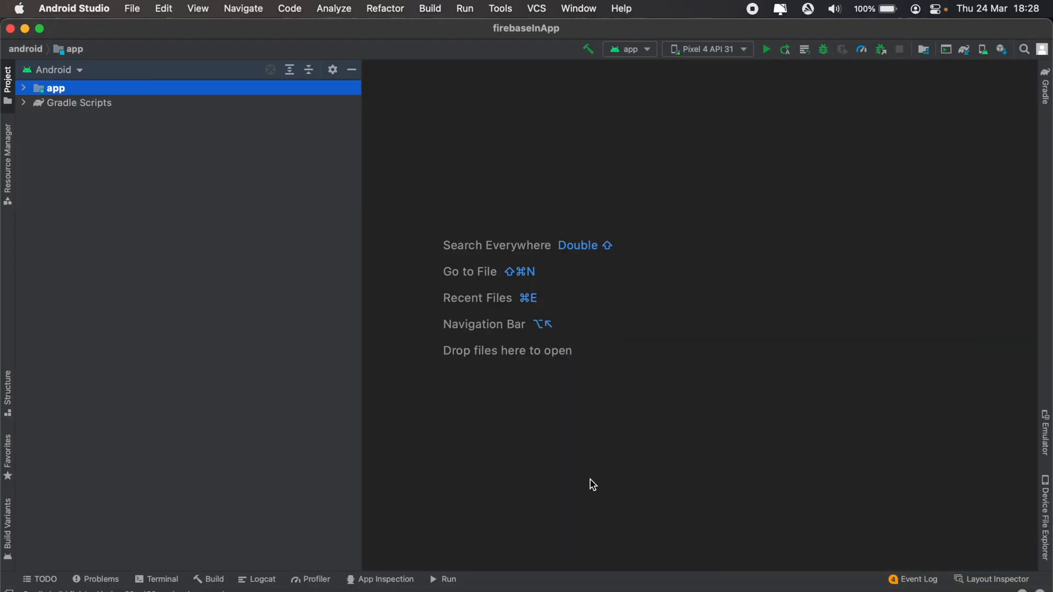
{"action": "mouse_move", "coordinate": [770, 76]}
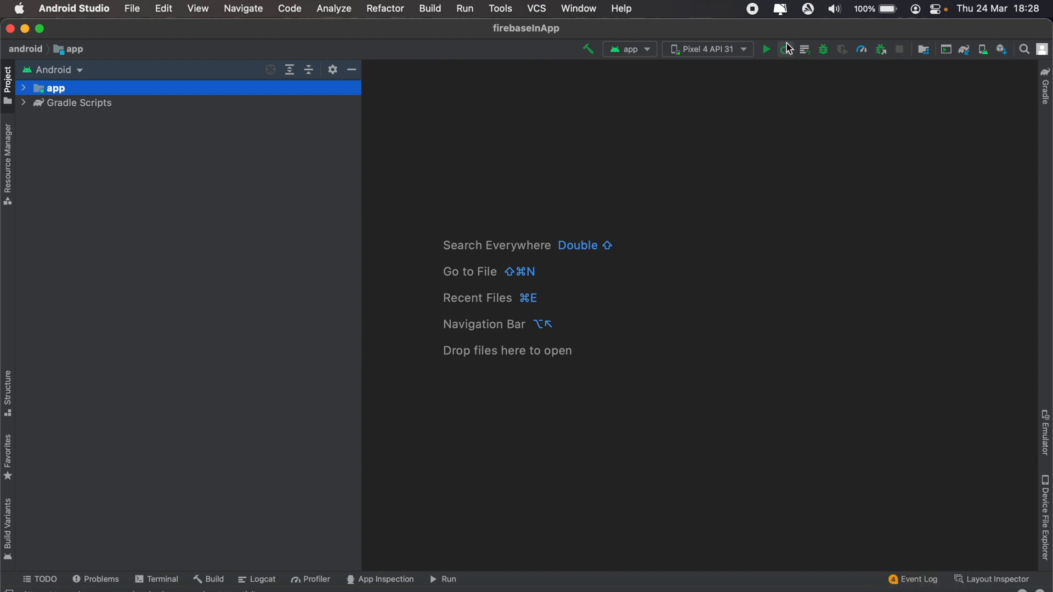
{"action": "left_click", "coordinate": [767, 49]}
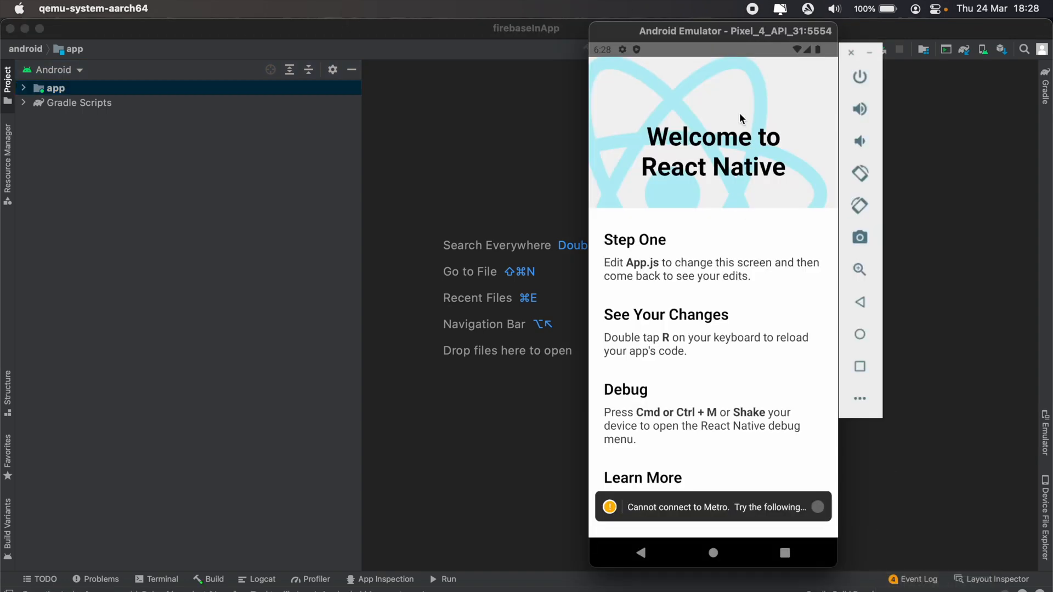
{"action": "left_click_drag", "start_coordinate": [735, 31], "coordinate": [606, 30]}
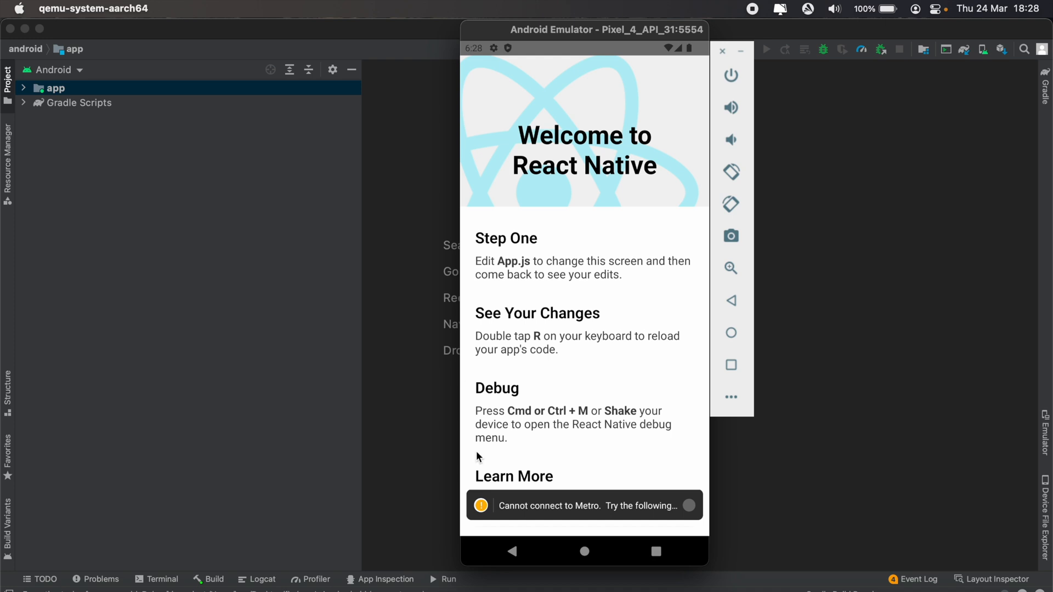
{"action": "mouse_move", "coordinate": [618, 513]}
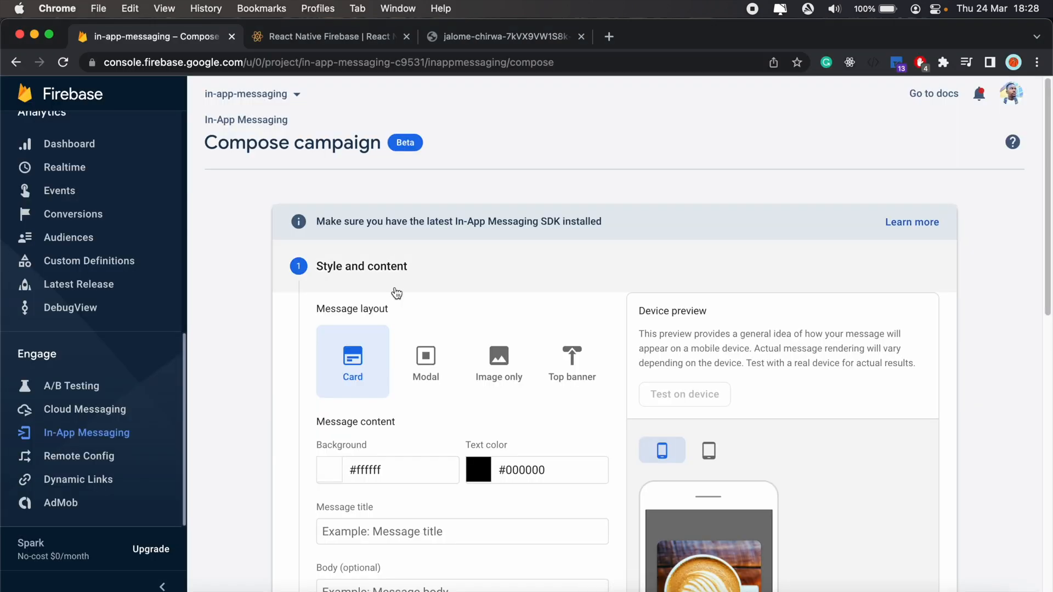
- Bring up the emulator's app drawer showing firebaseInApp among installed apps
{"action": "scroll", "scroll_direction": "down", "scroll_amount": 3}
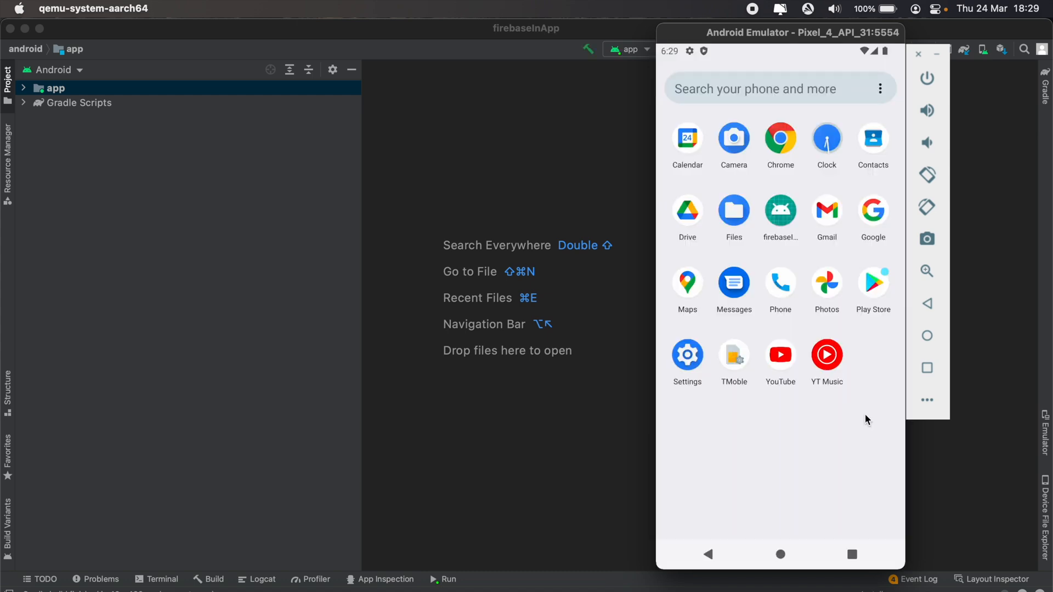
- Run npm start in iTerm2 to launch the Metro bundler for firebaseInApp
{"action": "left_click", "coordinate": [443, 580]}
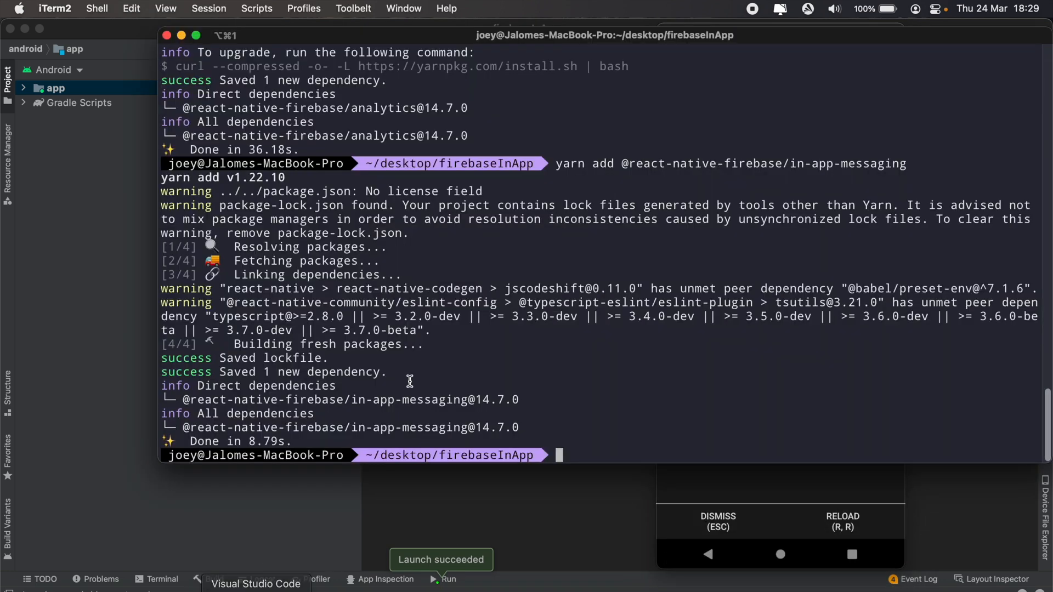
{"action": "type", "text": "npm"}
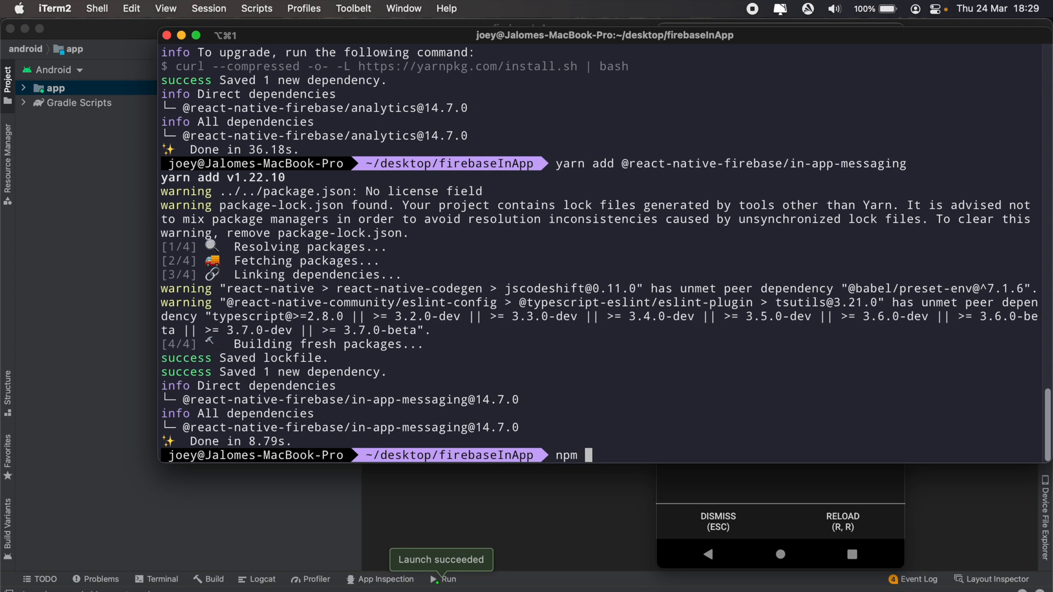
{"action": "type", "text": "start"}
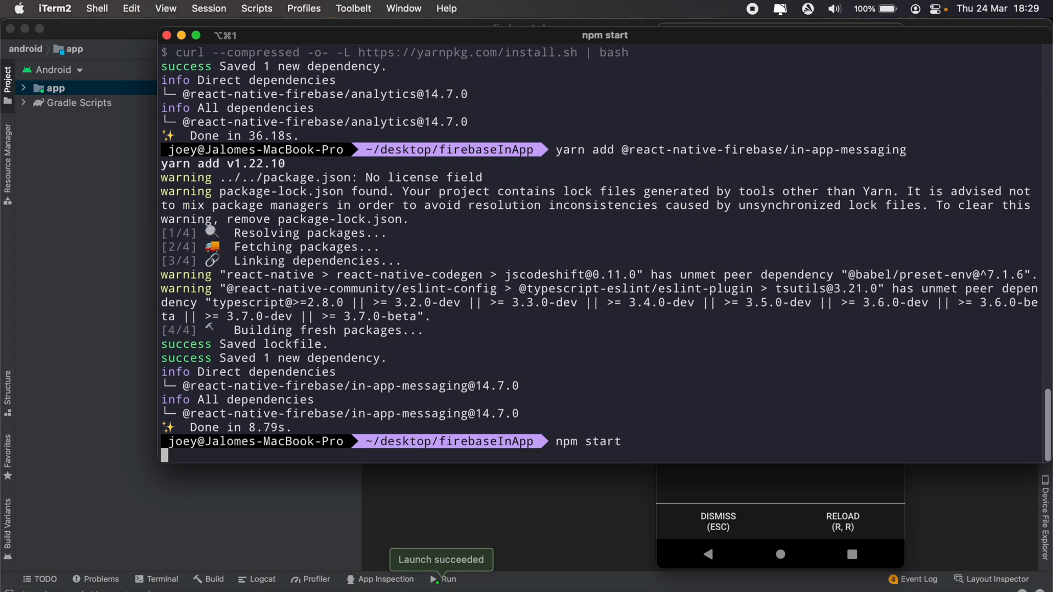
{"action": "mouse_move", "coordinate": [718, 430]}
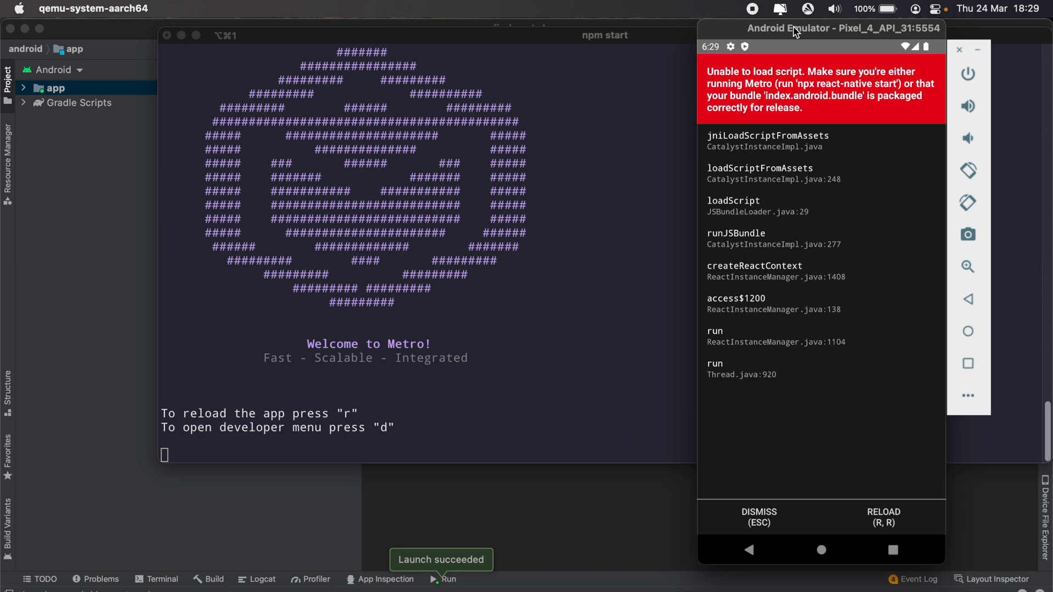
{"action": "left_click", "coordinate": [882, 517]}
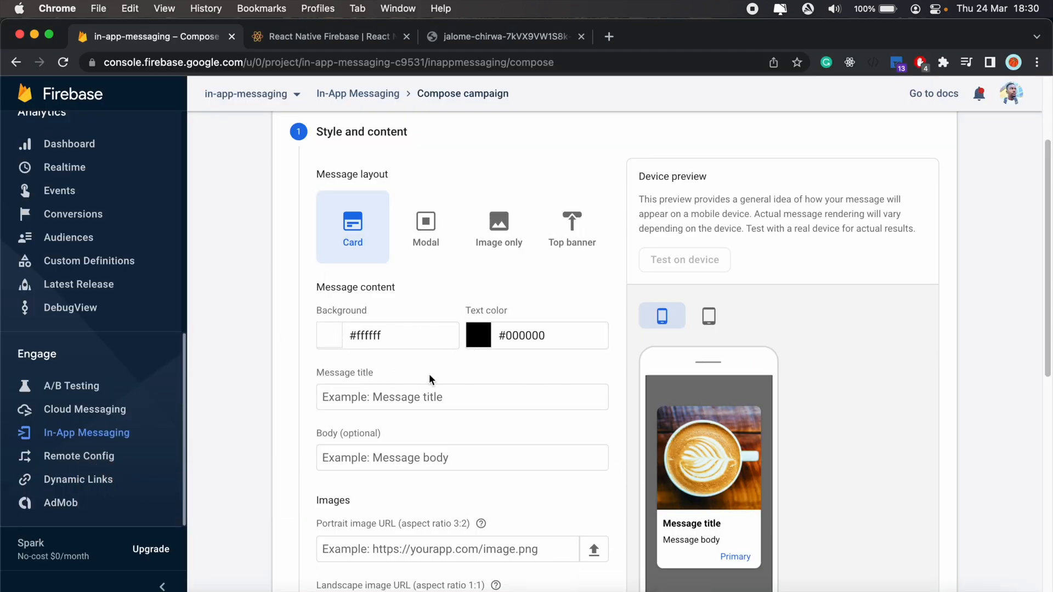
- Fill the card title Hello world and body 'This is a my first in app message'
{"action": "scroll", "scroll_direction": "down", "scroll_amount": 3}
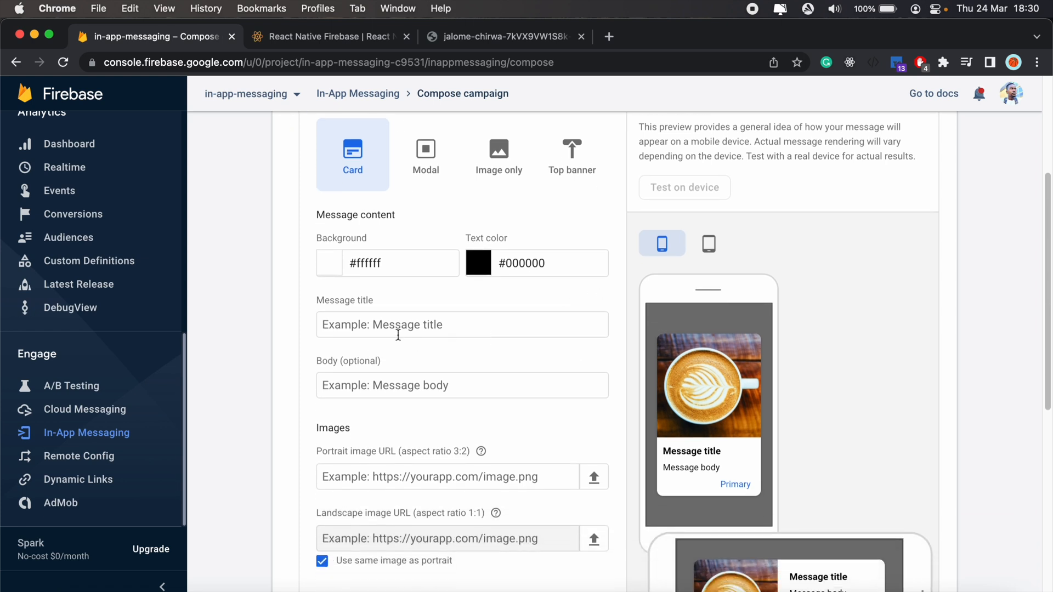
{"action": "left_click", "coordinate": [462, 325]}
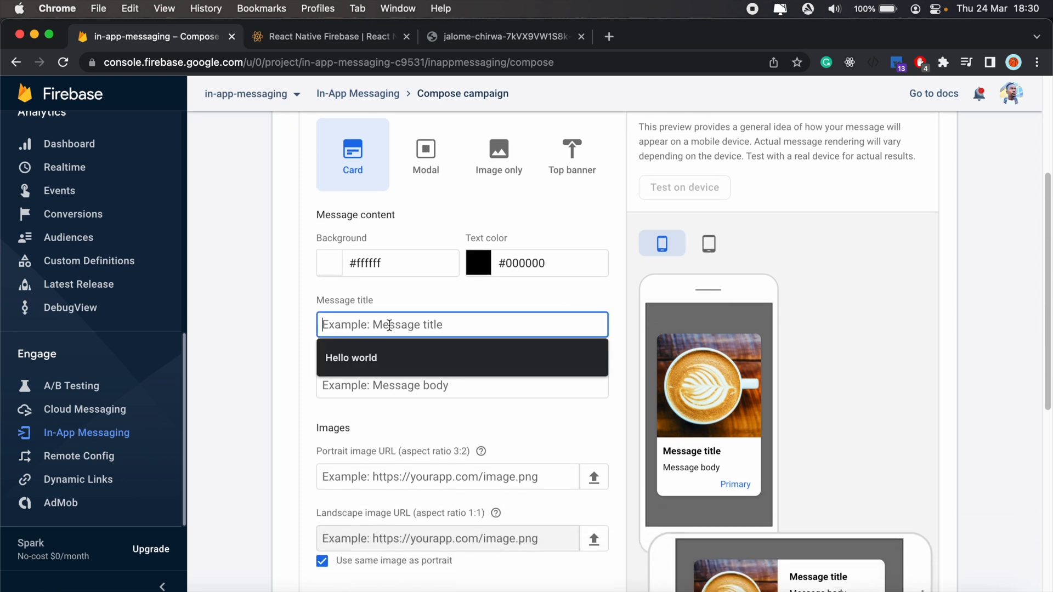
{"action": "left_click", "coordinate": [351, 358]}
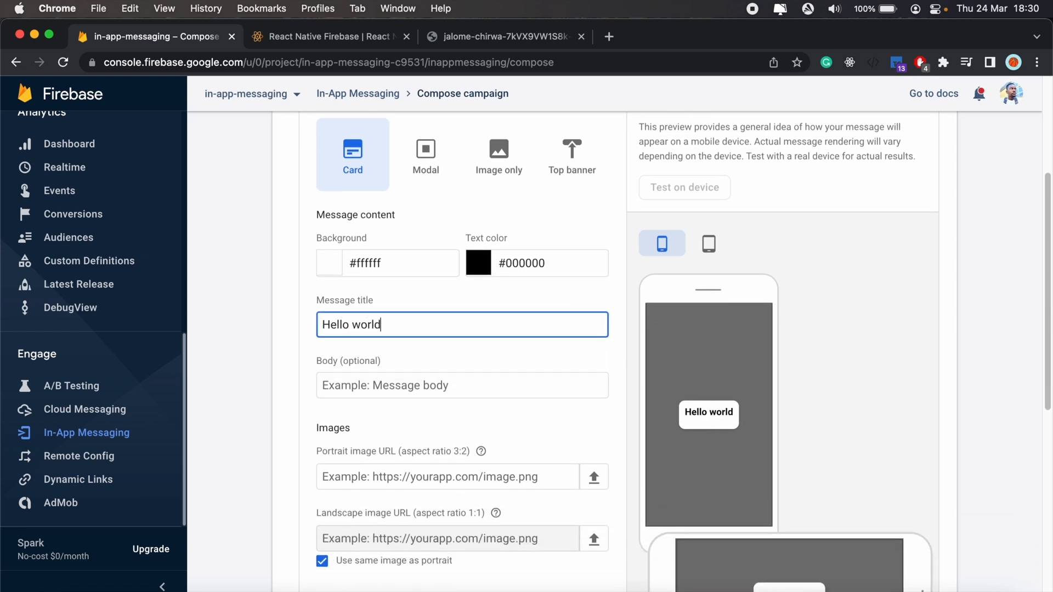
{"action": "type", "text": "This is a my first in app message"}
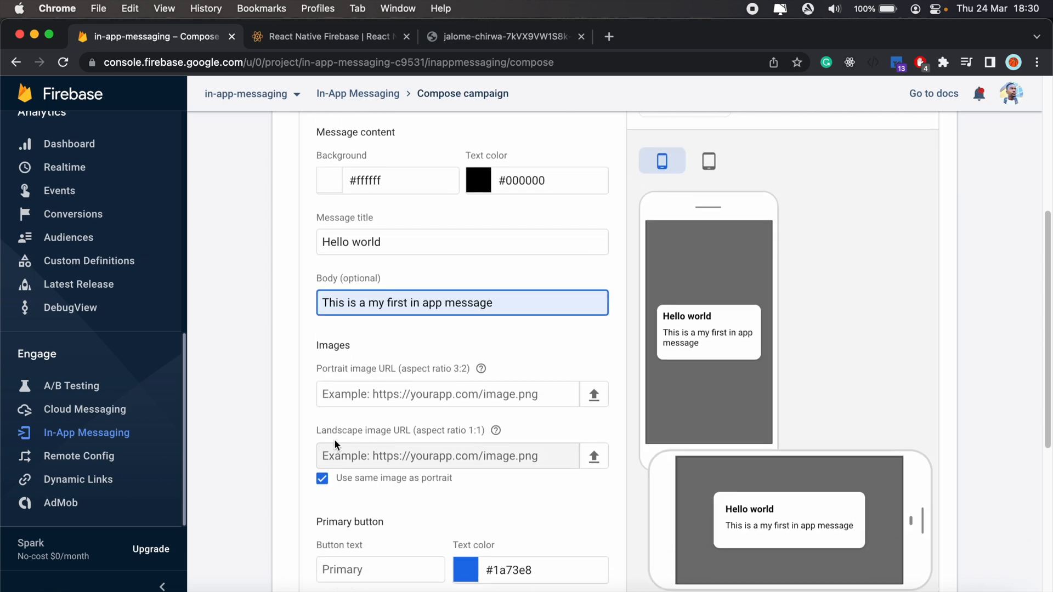
- Copy the beach photo's address and paste it as the card image URL
{"action": "left_click", "coordinate": [503, 36]}
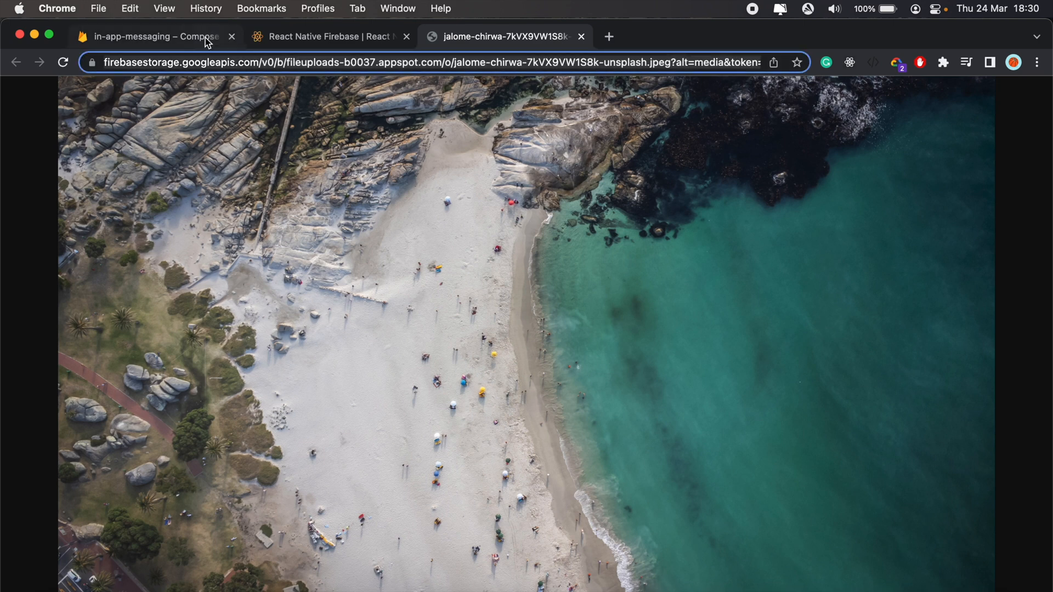
{"action": "left_click", "coordinate": [155, 36]}
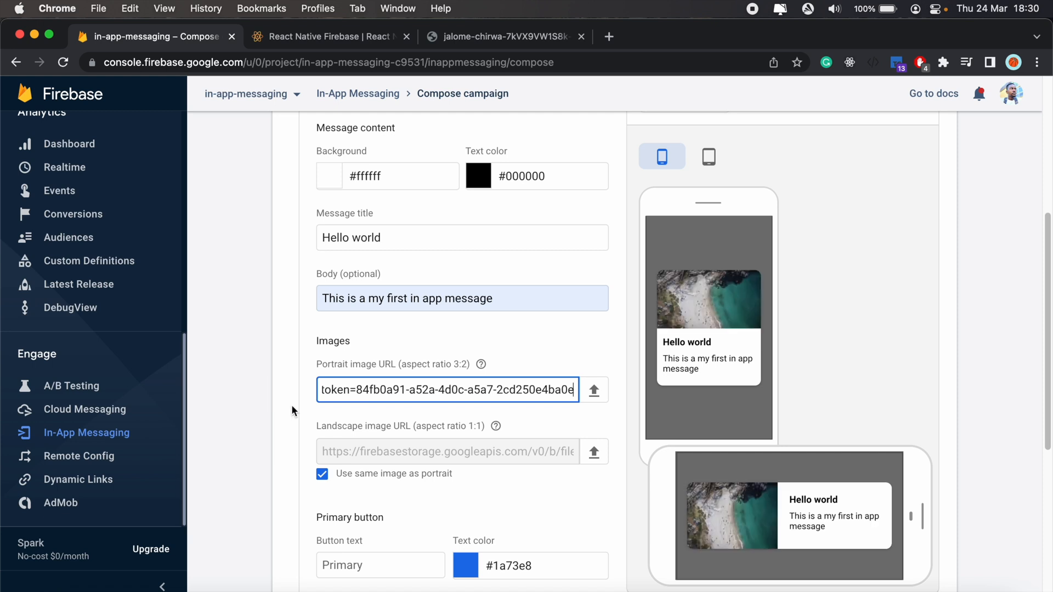
{"action": "scroll", "scroll_direction": "down", "scroll_amount": 3}
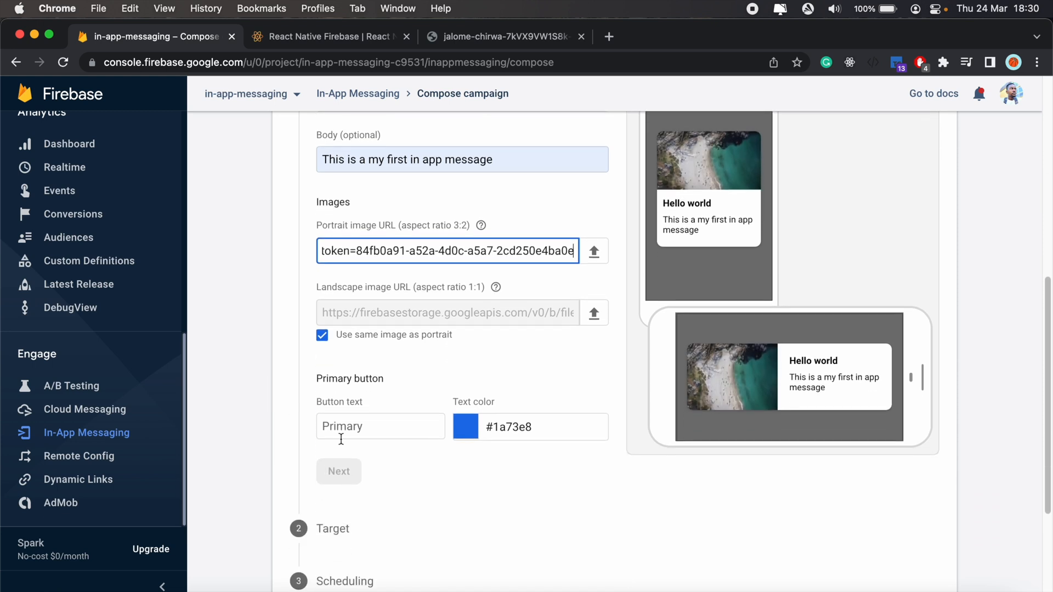
- Set the button text to Okay with dismiss action and continue to targeting
{"action": "left_click", "coordinate": [381, 426]}
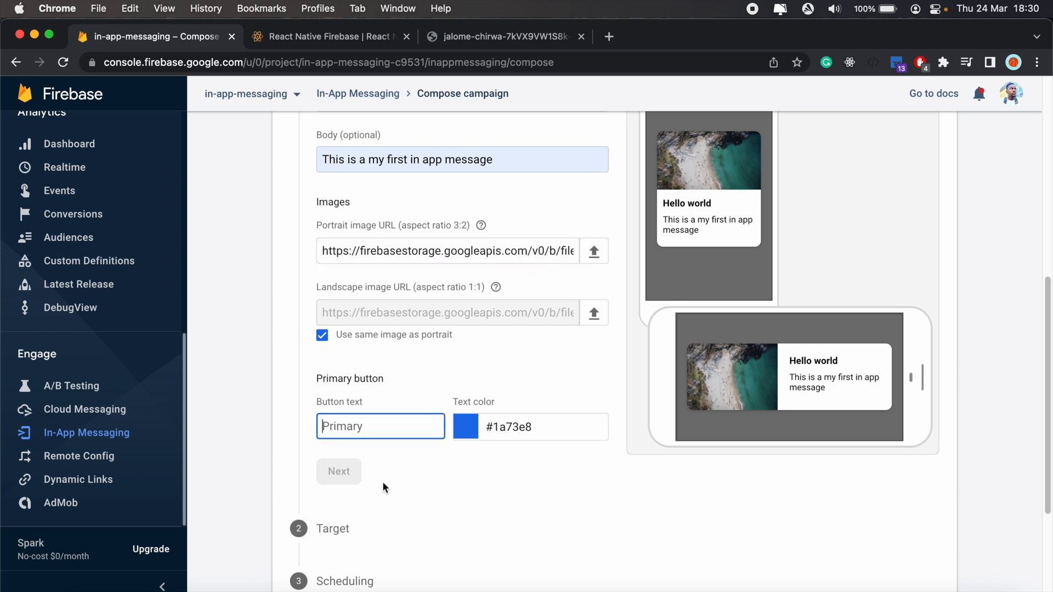
{"action": "type", "text": "Okay"}
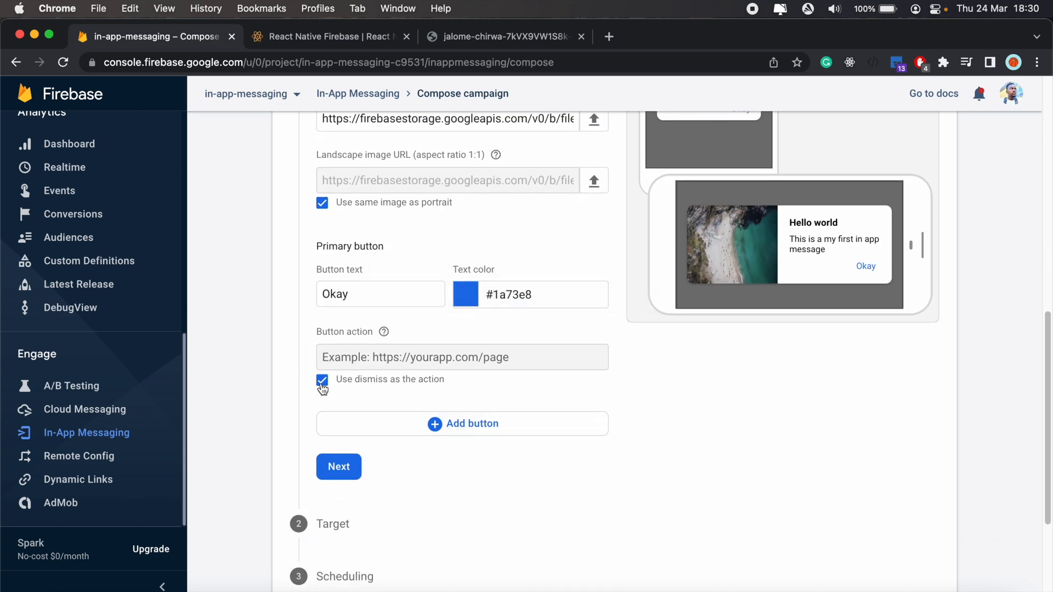
{"action": "mouse_move", "coordinate": [427, 384]}
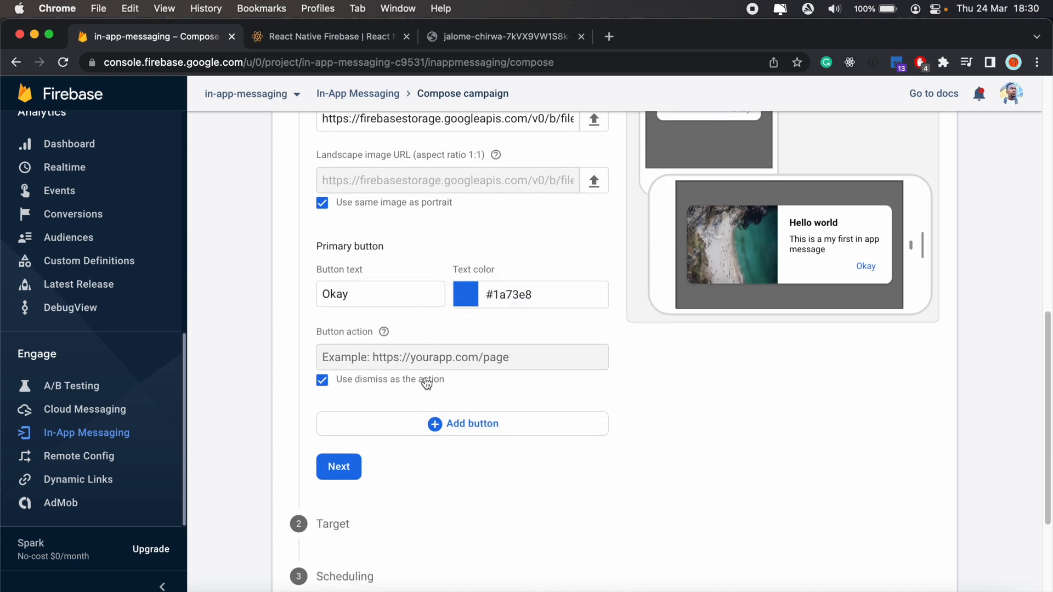
{"action": "scroll", "scroll_direction": "down", "scroll_amount": 3}
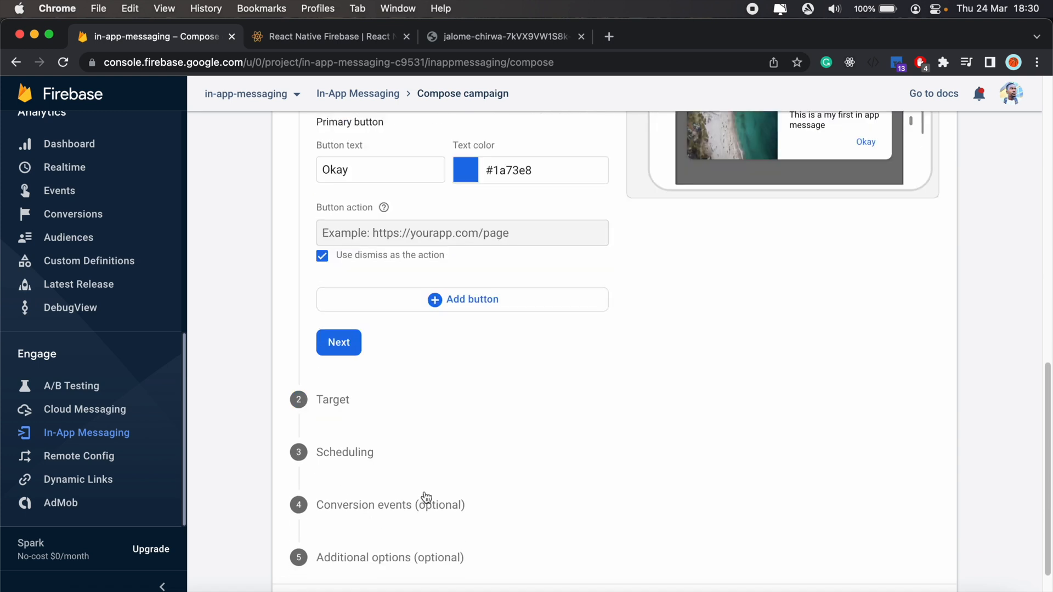
{"action": "left_click", "coordinate": [339, 343]}
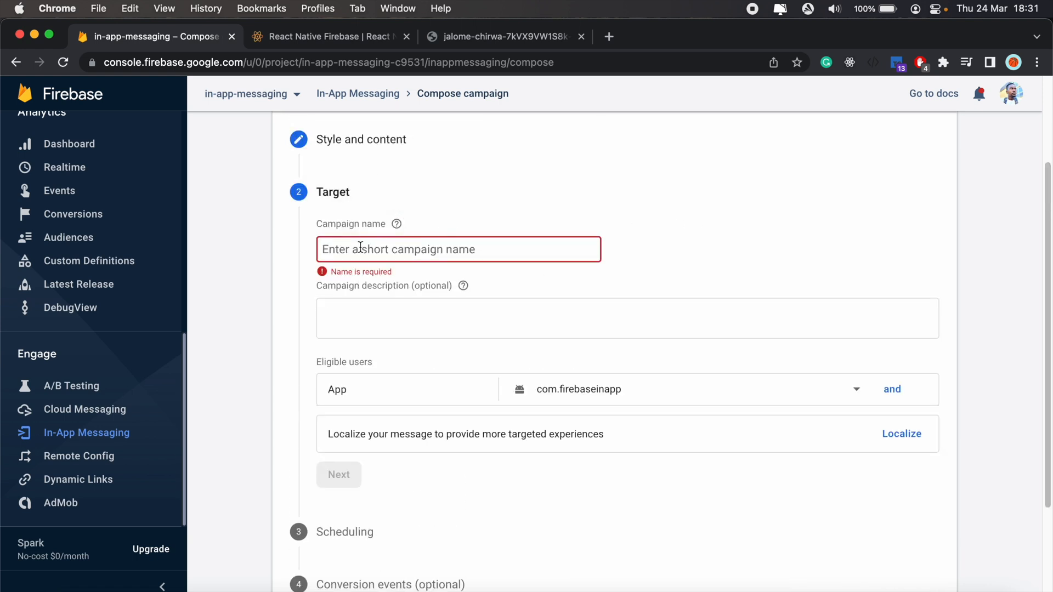
- Name the campaign Test and continue to scheduling
{"action": "type", "text": "Test"}
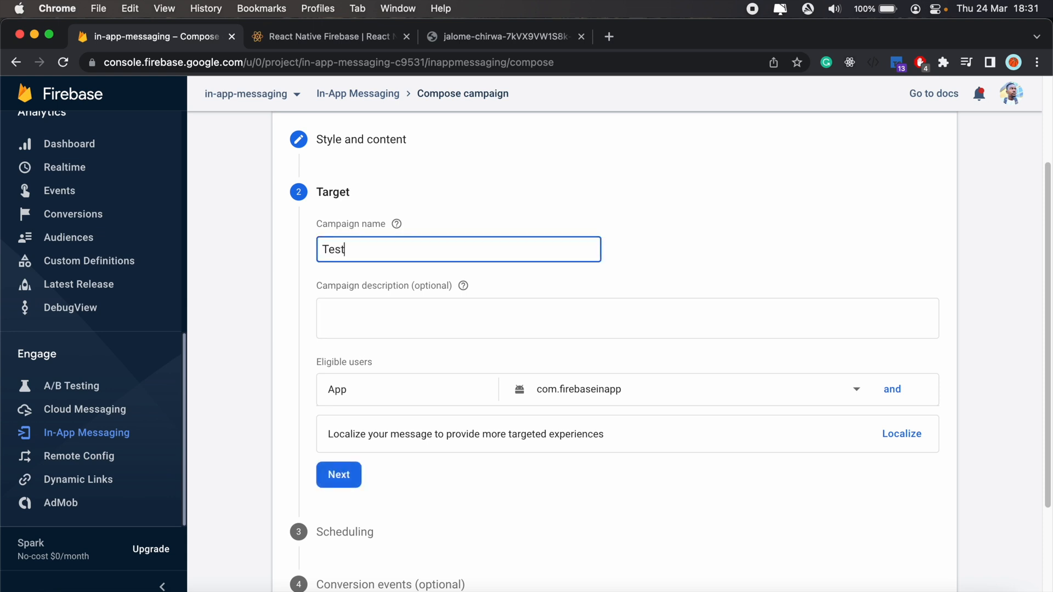
{"action": "left_click", "coordinate": [339, 475]}
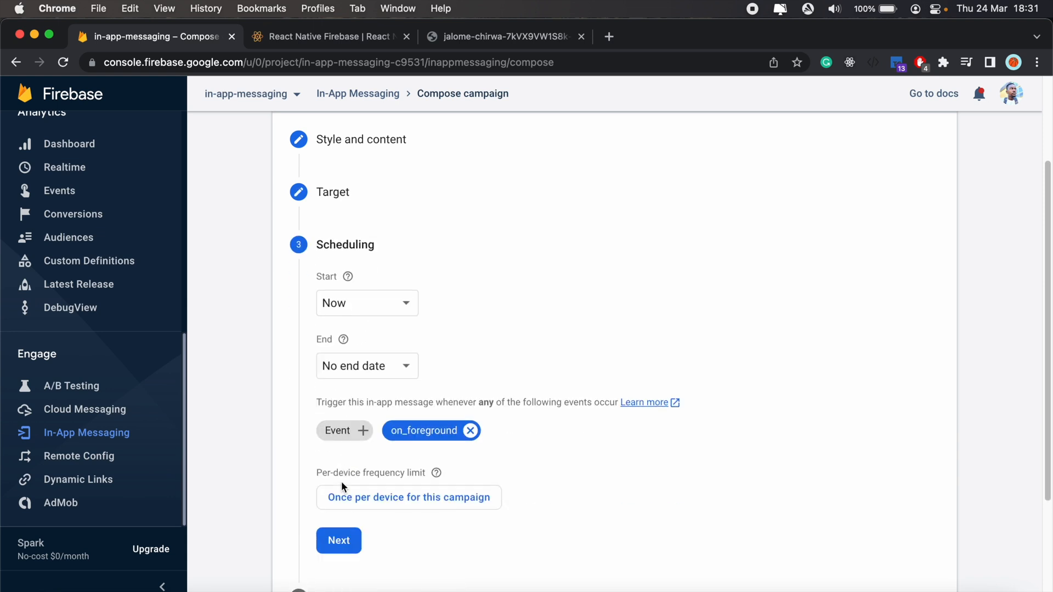
{"action": "scroll", "scroll_direction": "down", "scroll_amount": 3}
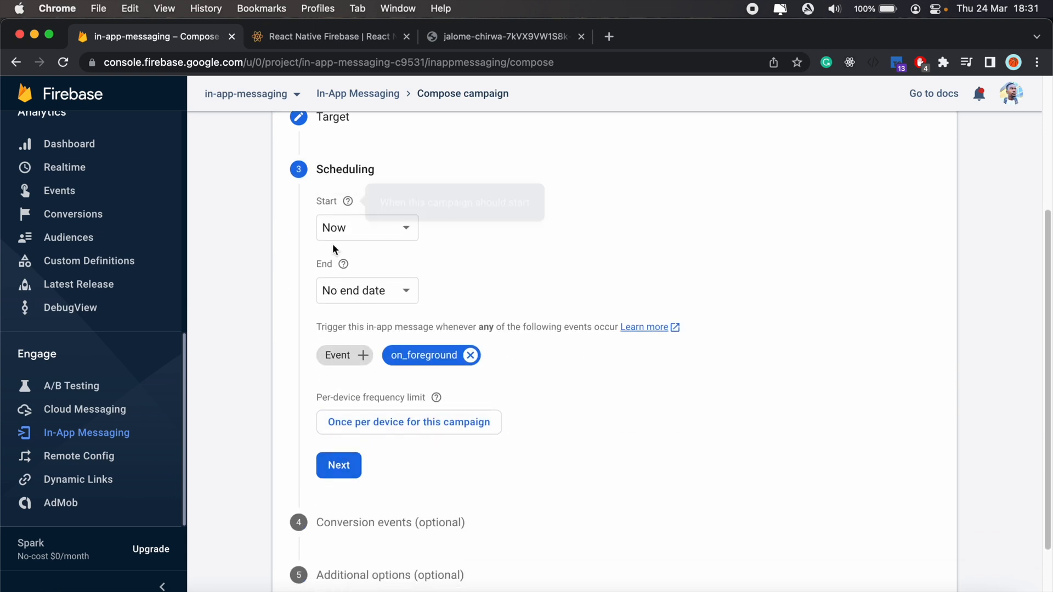
- Accept the default schedule, skip conversion events, and bring up the campaign review
{"action": "left_click", "coordinate": [339, 465]}
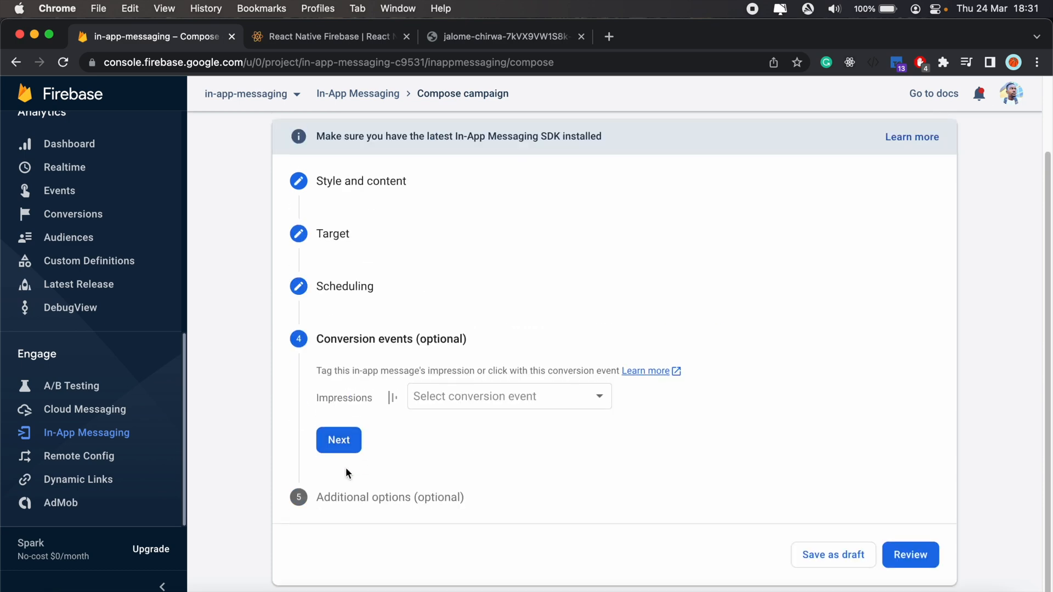
{"action": "left_click", "coordinate": [339, 440]}
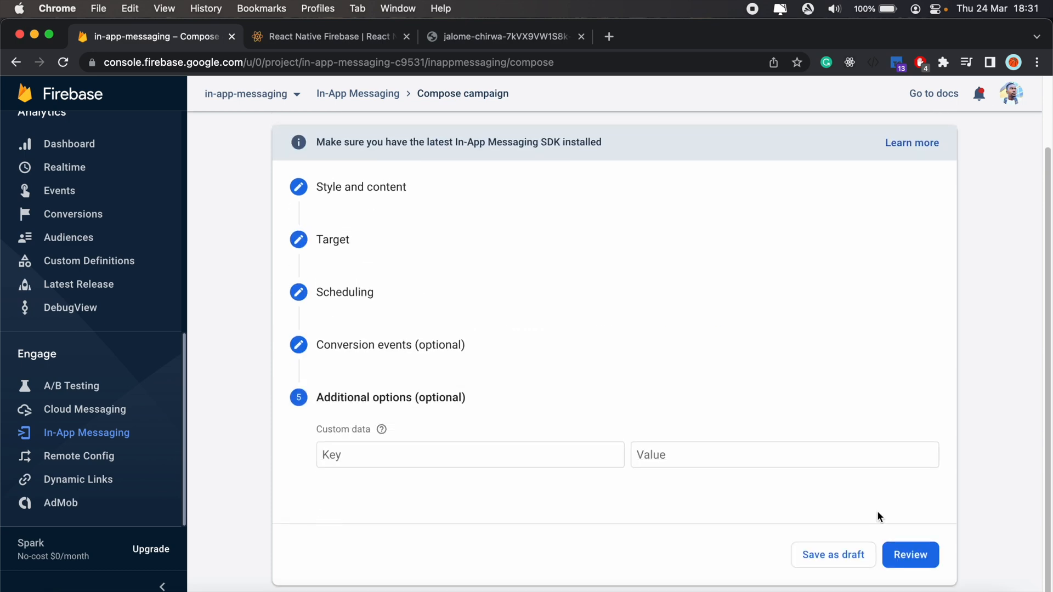
{"action": "left_click", "coordinate": [910, 555]}
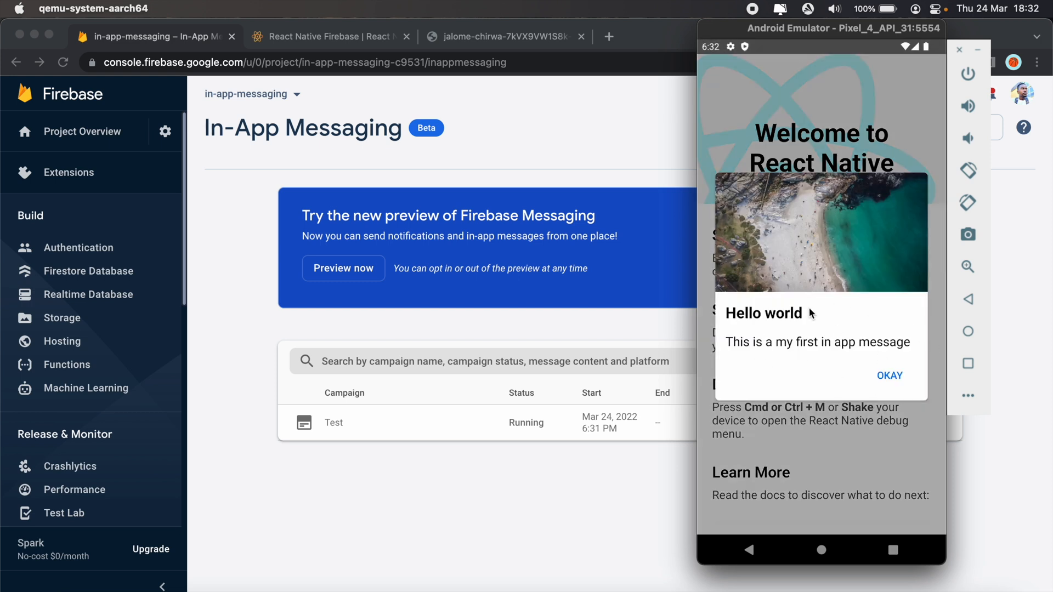
{"action": "mouse_move", "coordinate": [701, 363]}
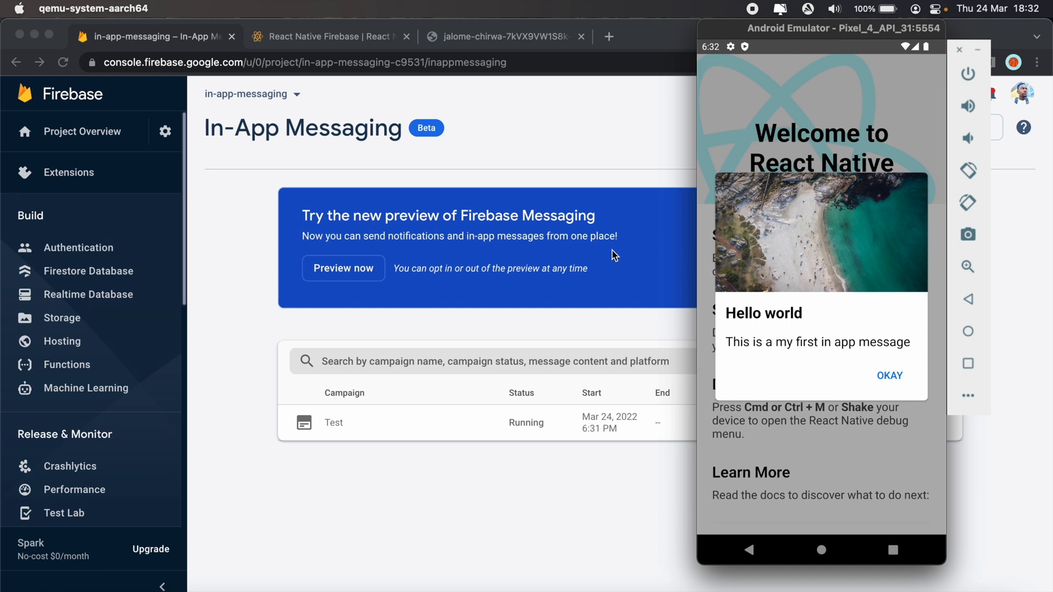
{"action": "mouse_move", "coordinate": [792, 249]}
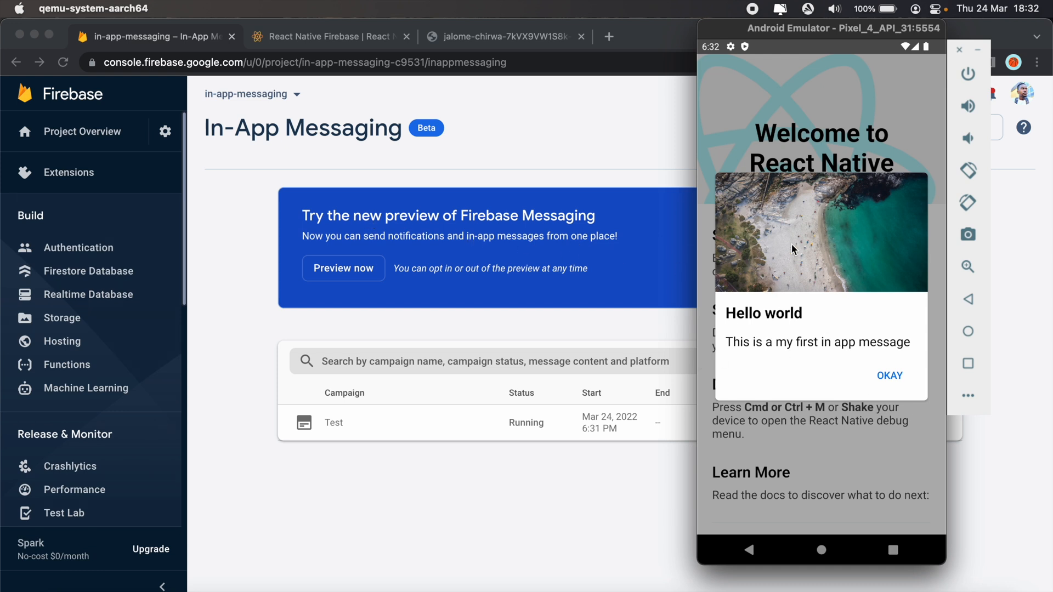
{"action": "mouse_move", "coordinate": [551, 327]}
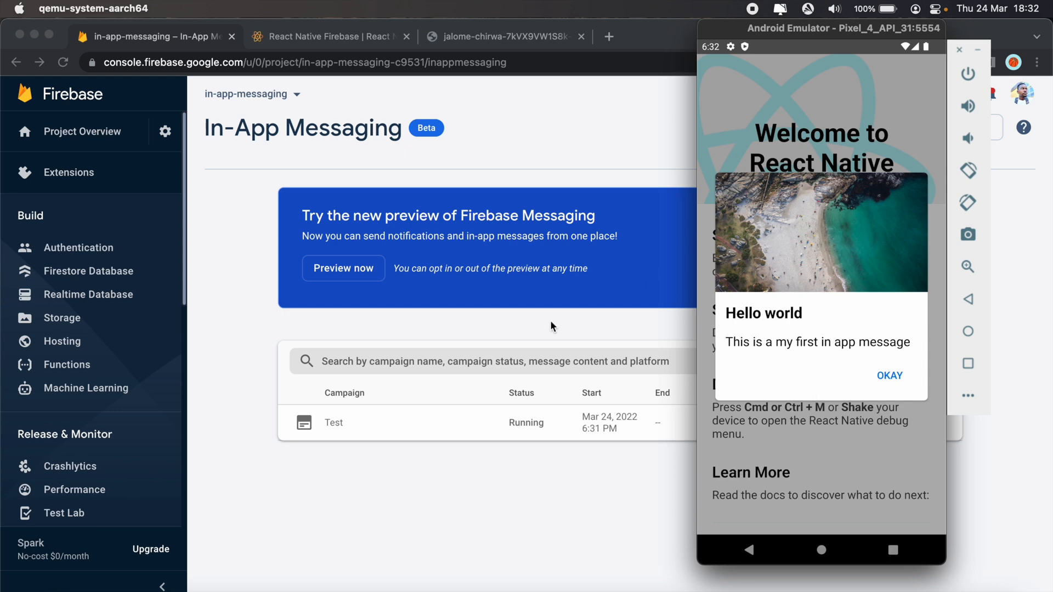
{"action": "mouse_move", "coordinate": [545, 348]}
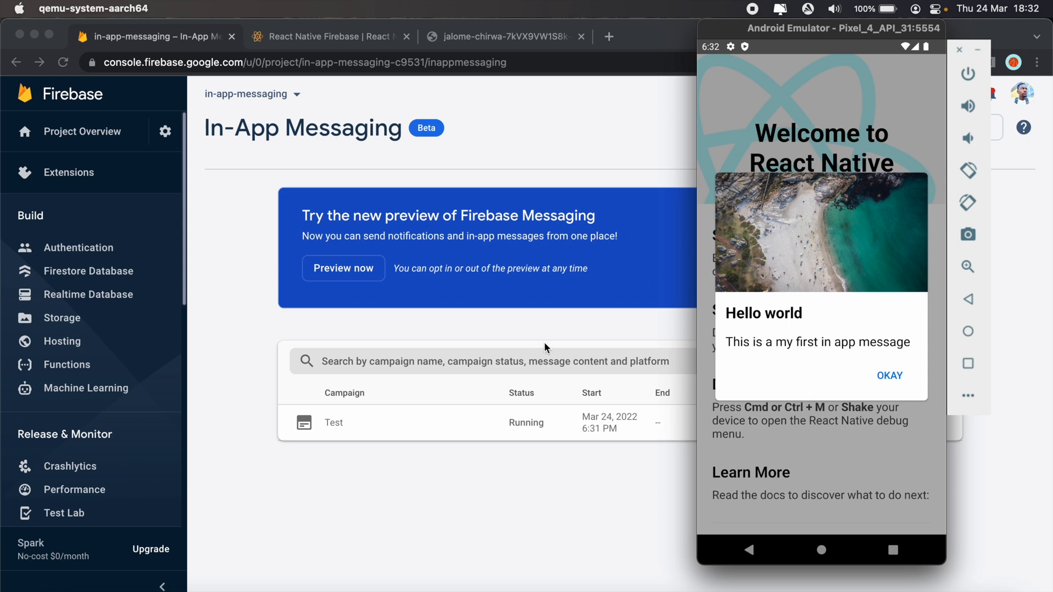